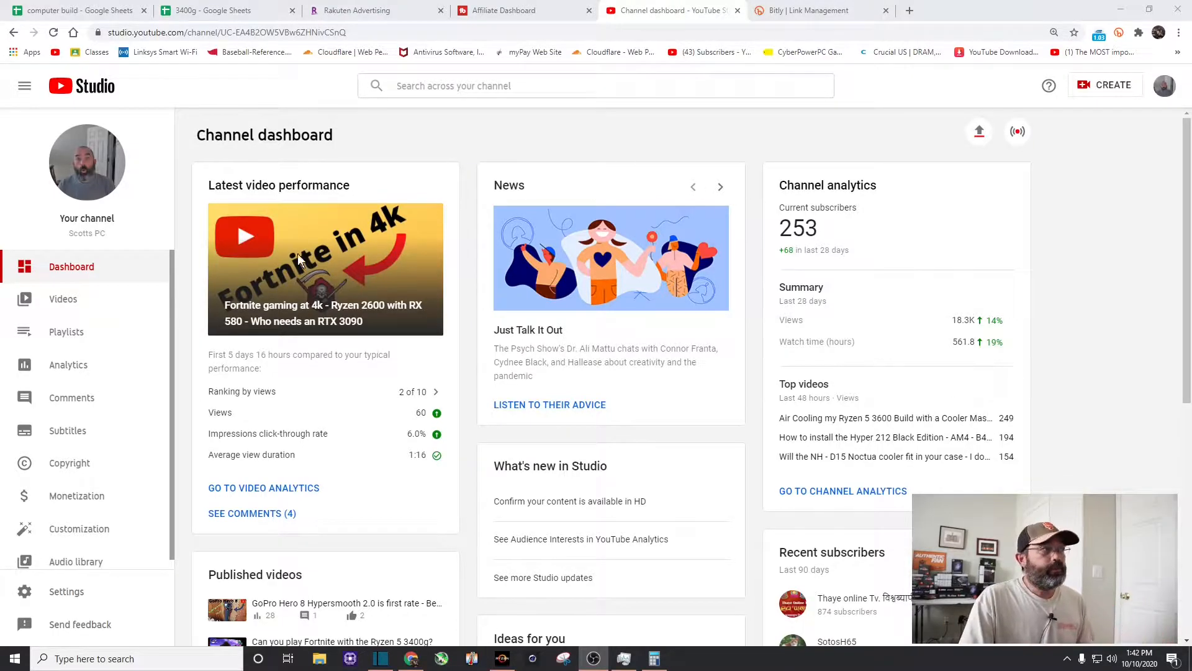
- Bring up the Channel videos uploads list and its Views column
click(63, 299)
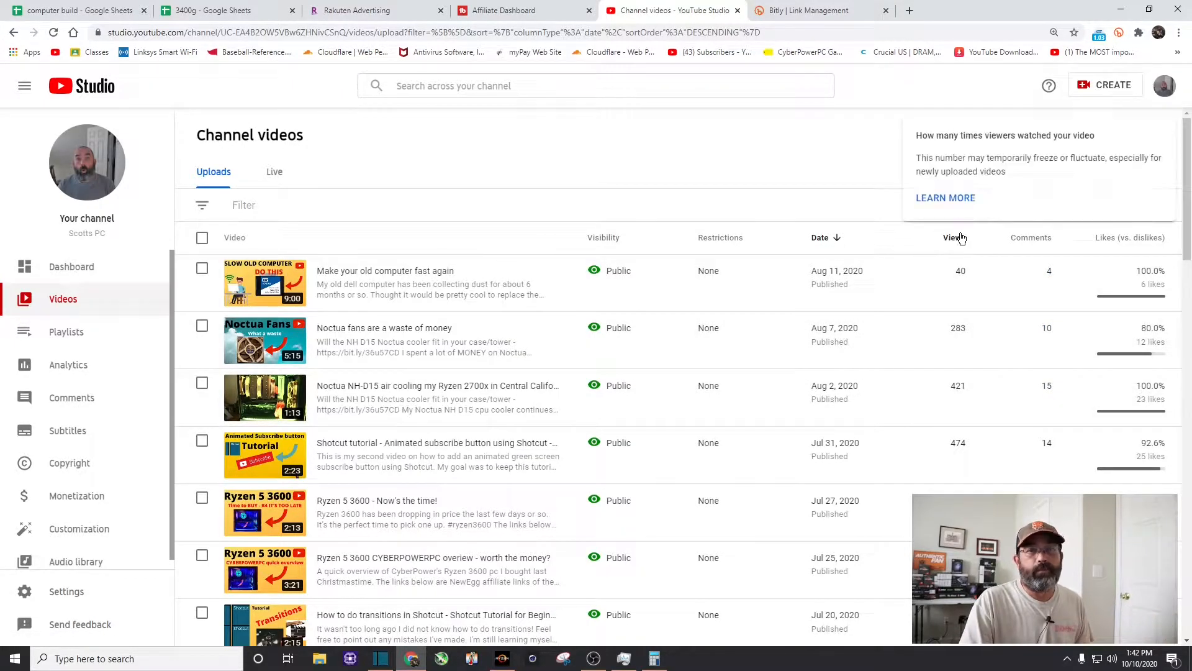
click(950, 238)
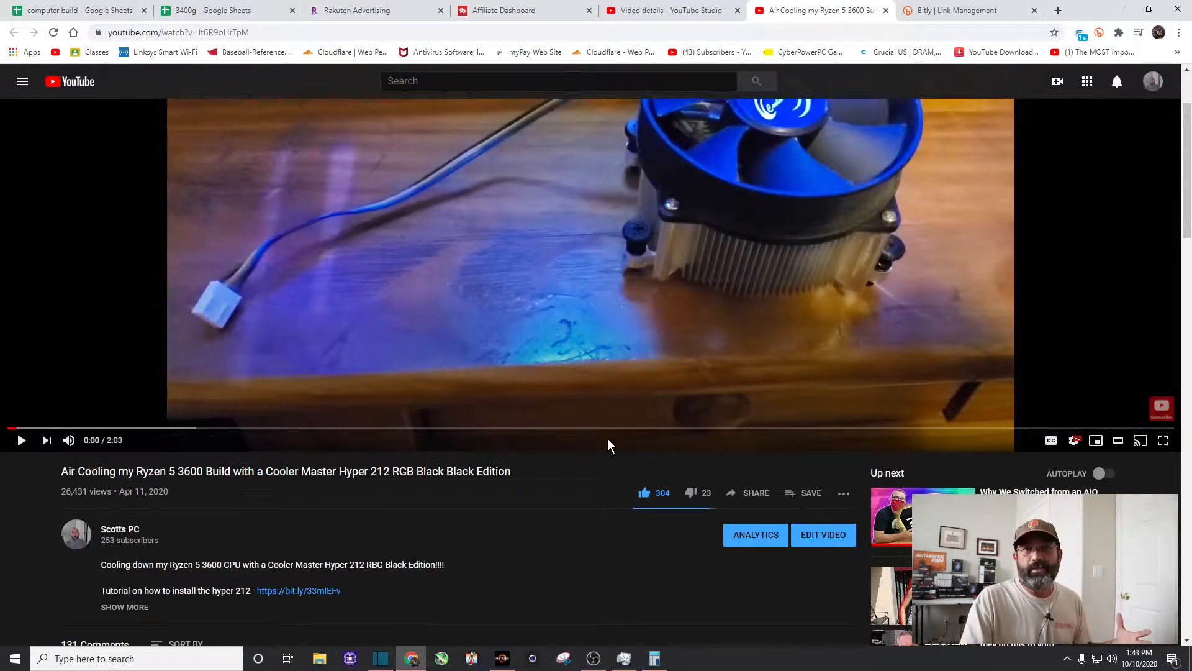
mouse_move(260, 524)
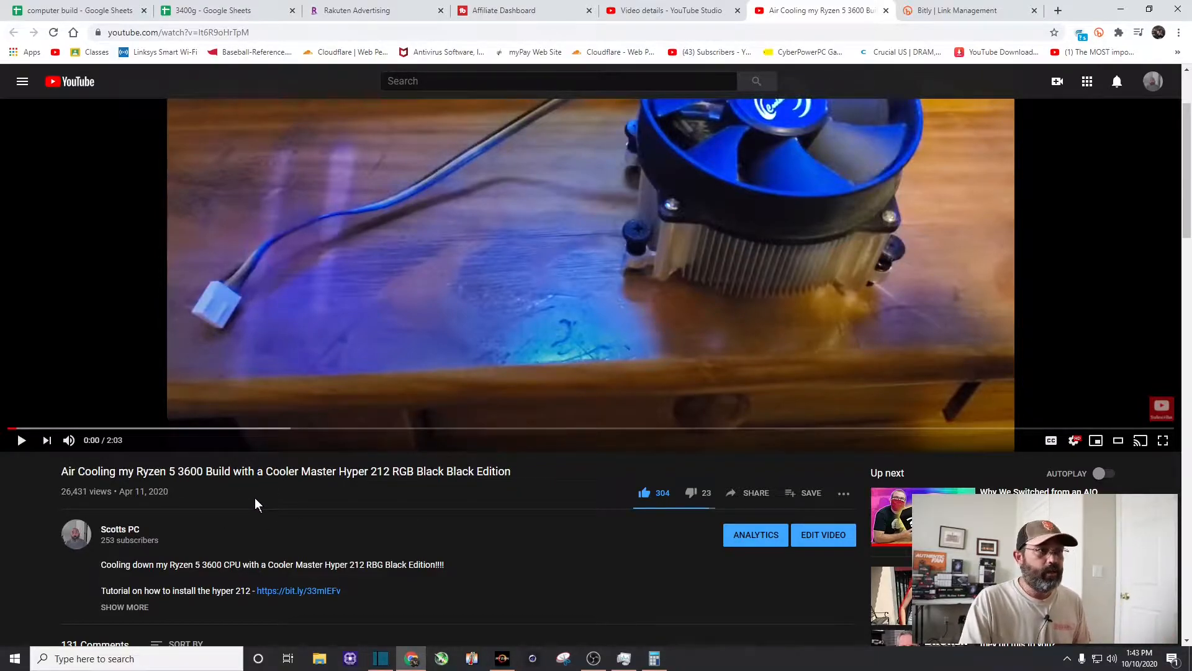
mouse_move(236, 446)
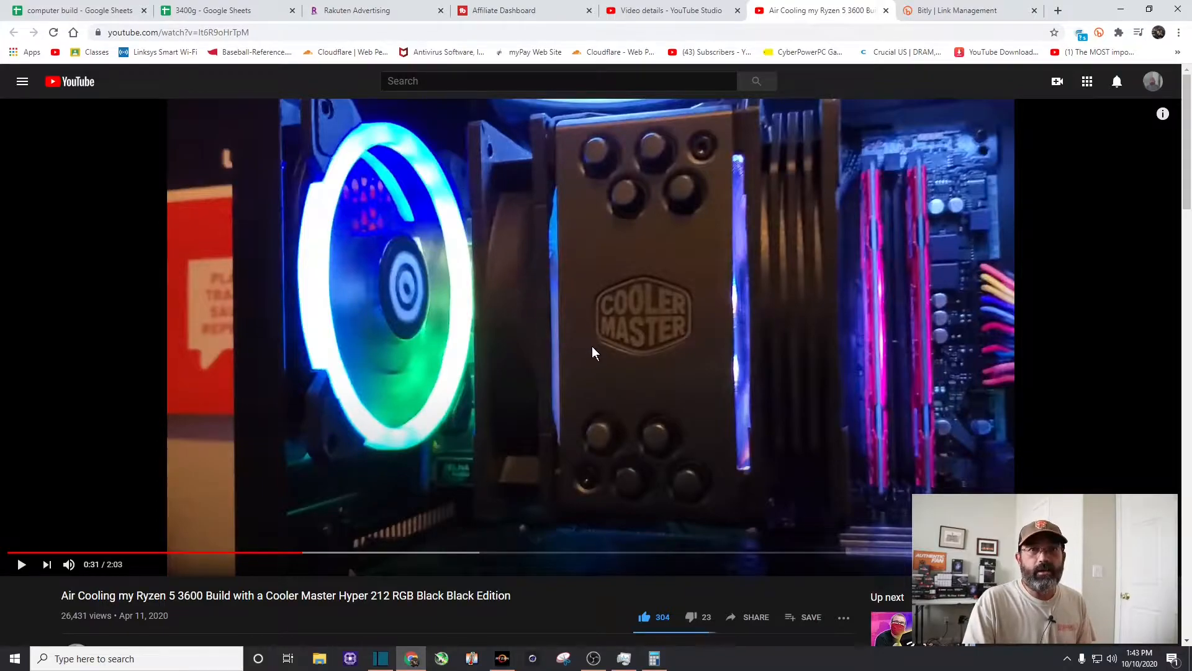
- Play the Air Cooling Ryzen 5 3600 video to 0:31, scrolling the watch page slightly
scroll(down, 3)
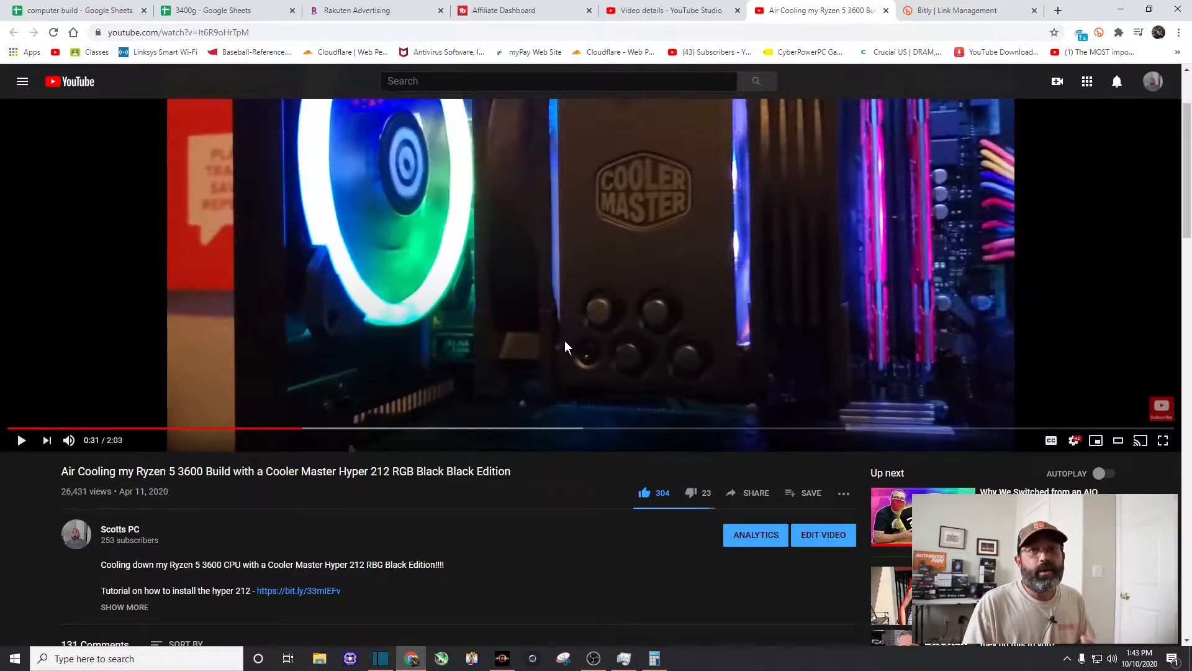
mouse_move(569, 333)
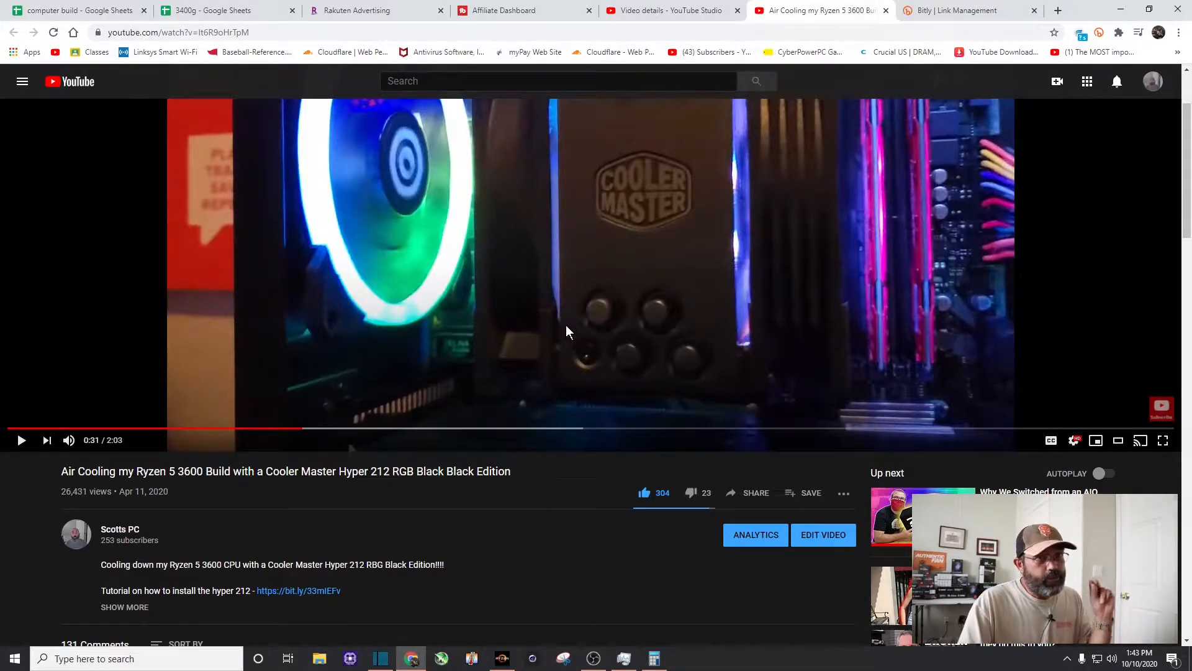
scroll(down, 3)
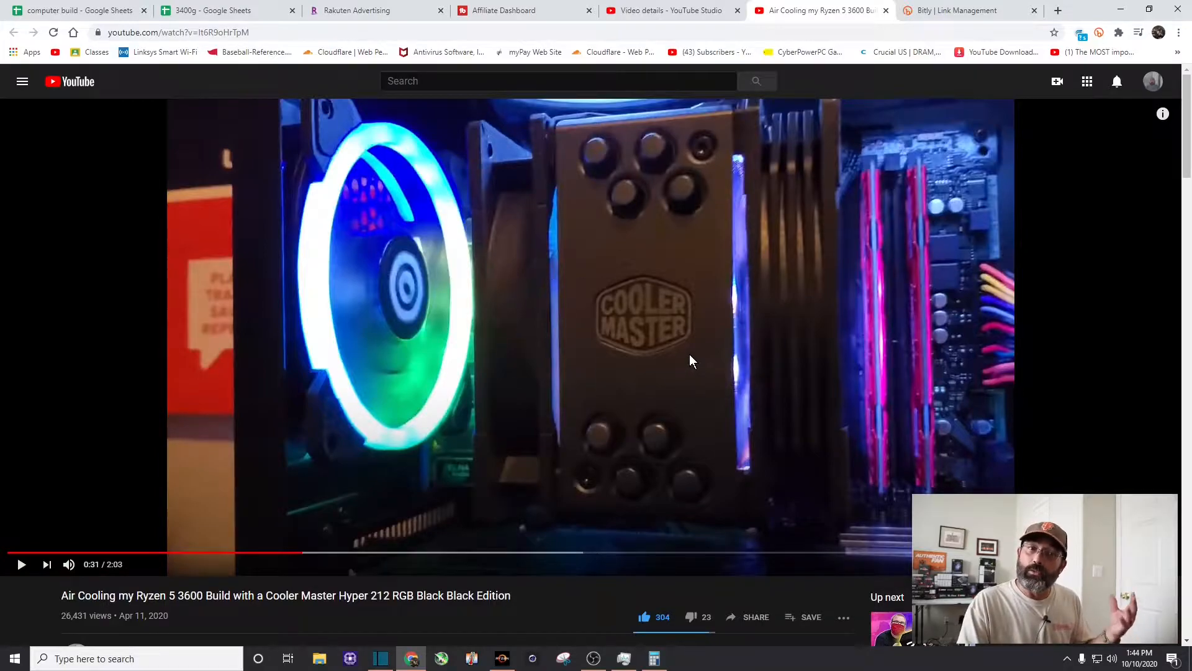
- Scroll past the description's bit.ly part links down to the comments section
scroll(down, 3)
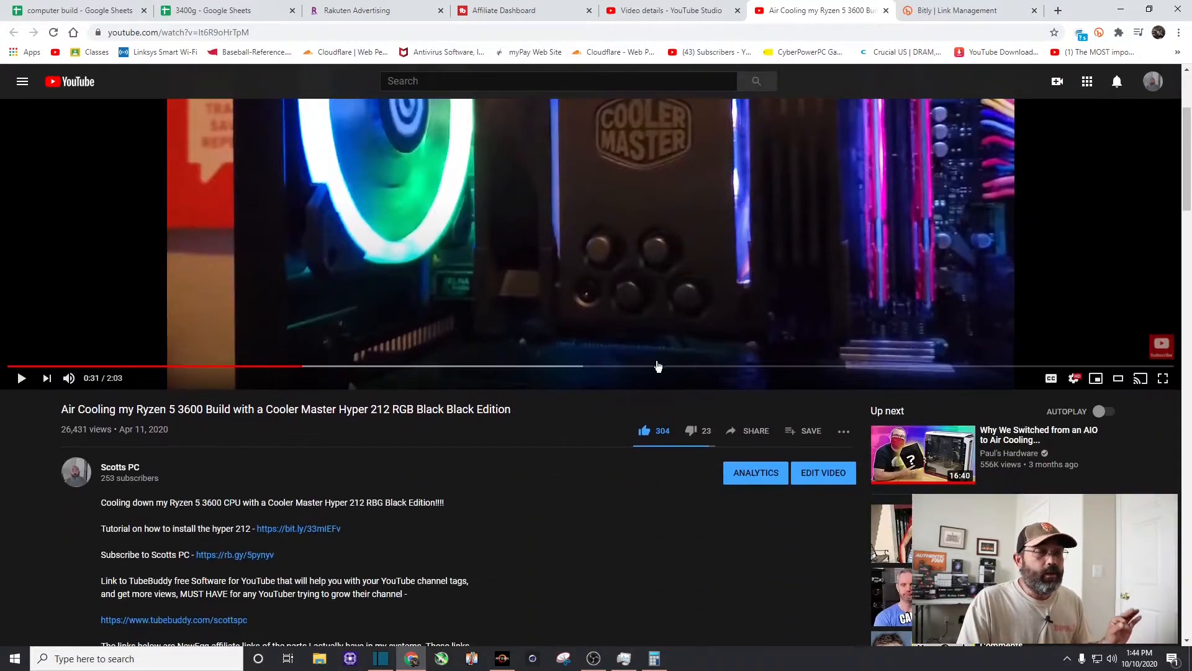
mouse_move(595, 461)
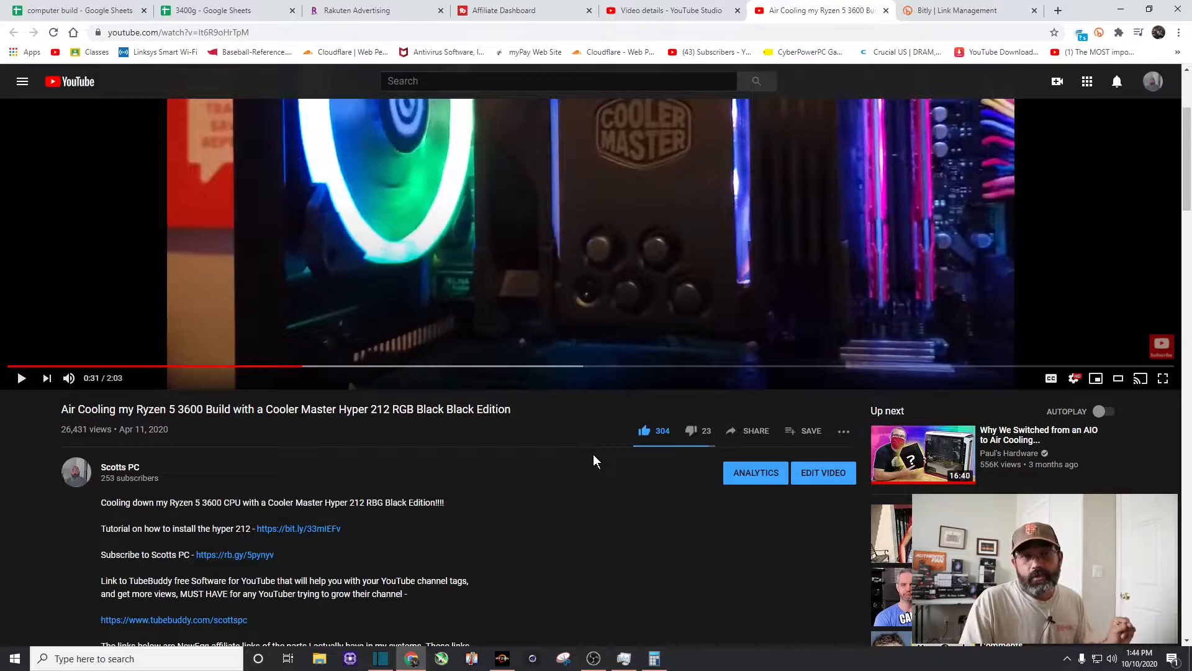
scroll(down, 3)
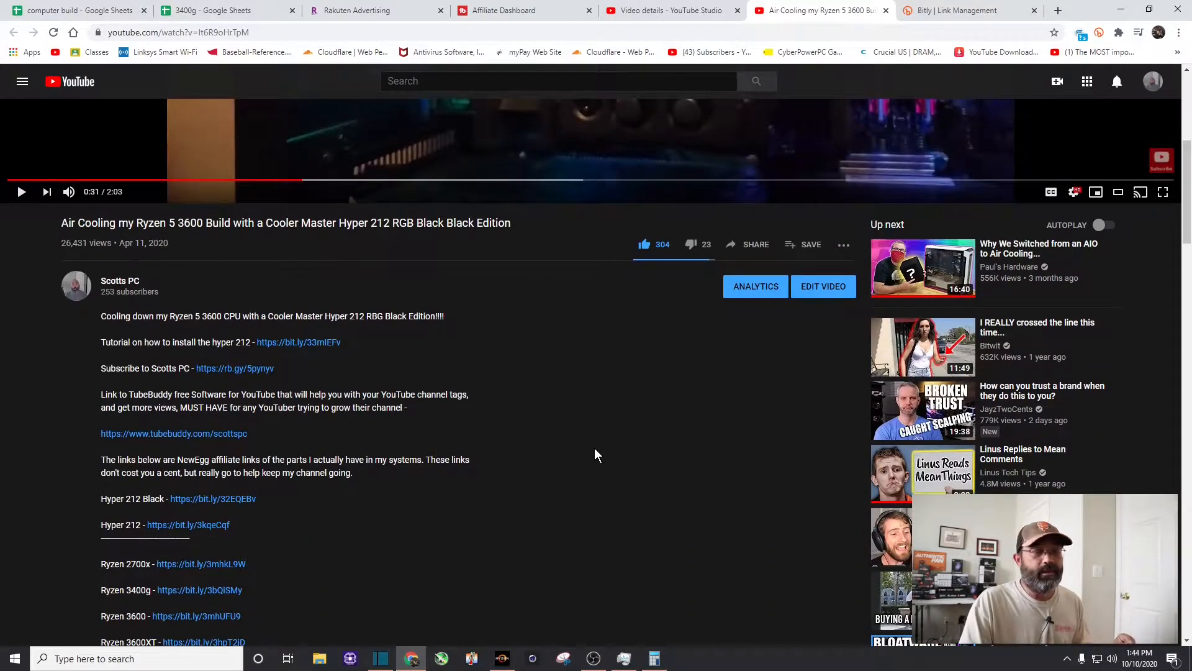
scroll(down, 3)
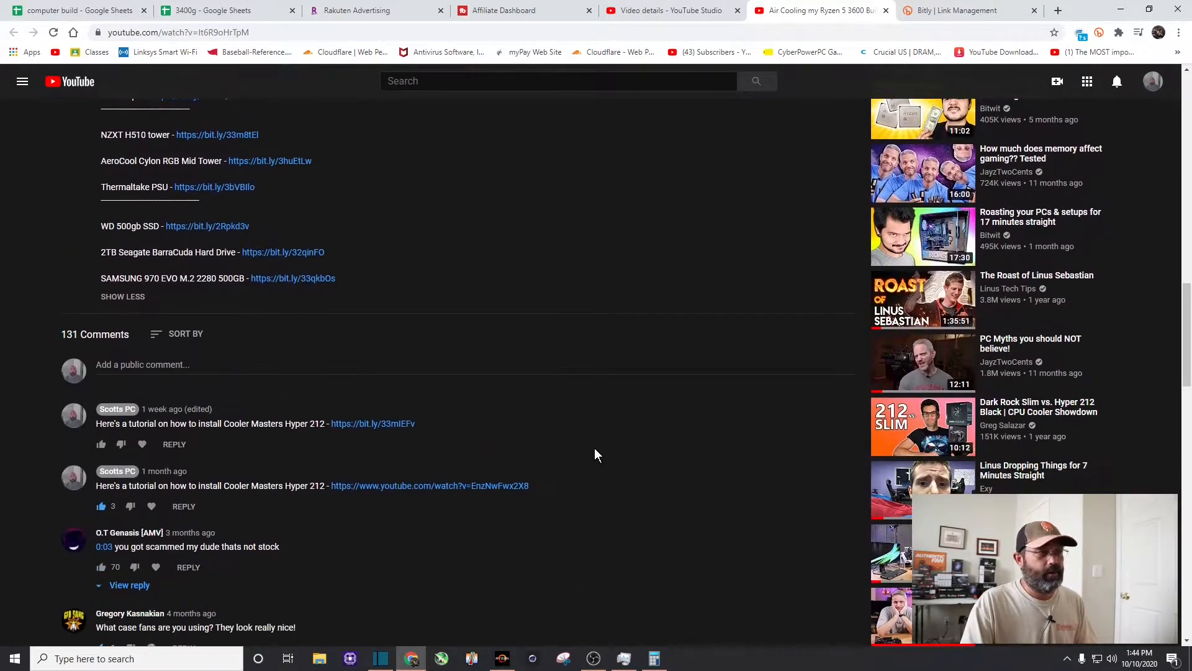
scroll(down, 3)
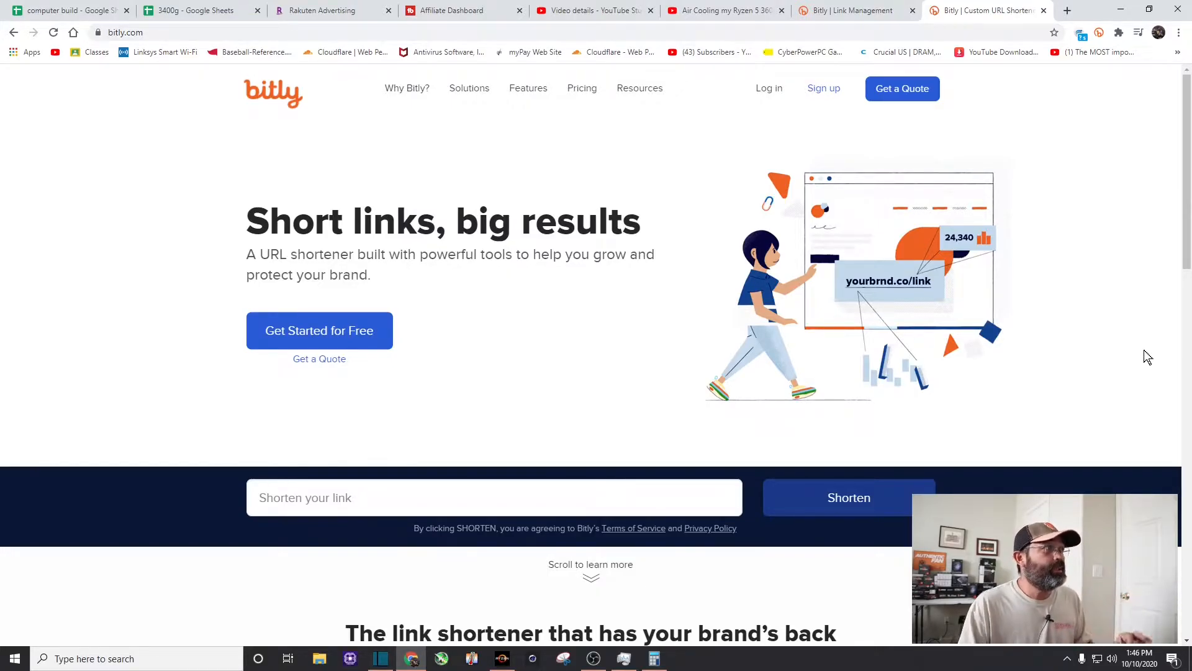
mouse_move(766, 183)
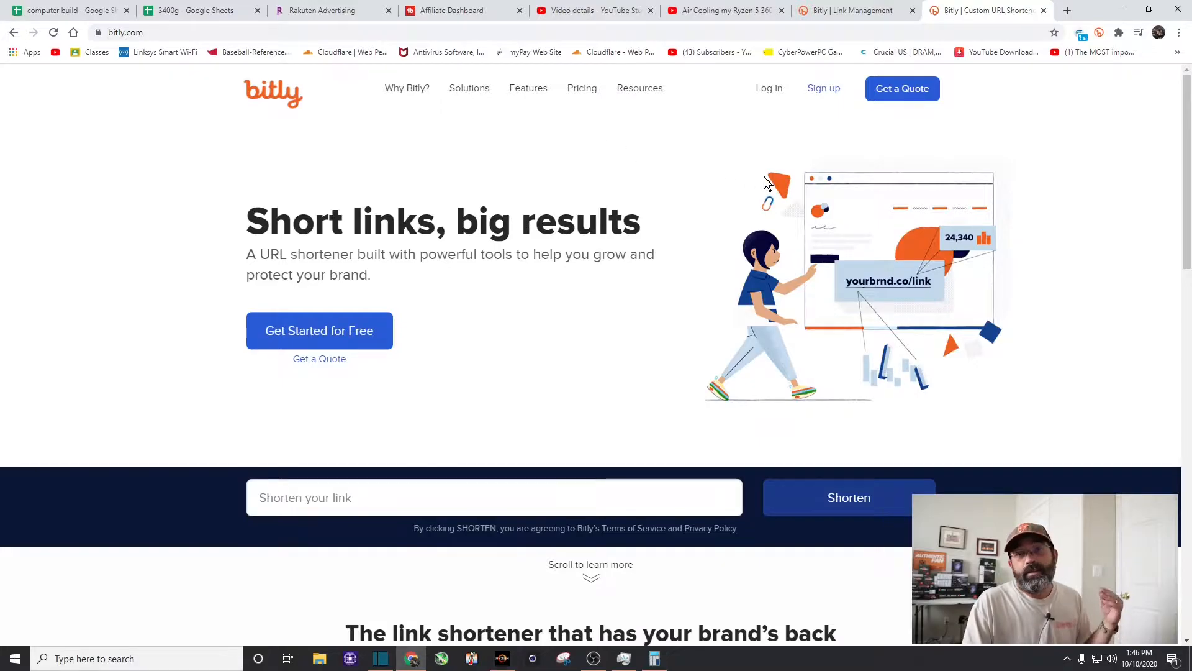
mouse_move(768, 182)
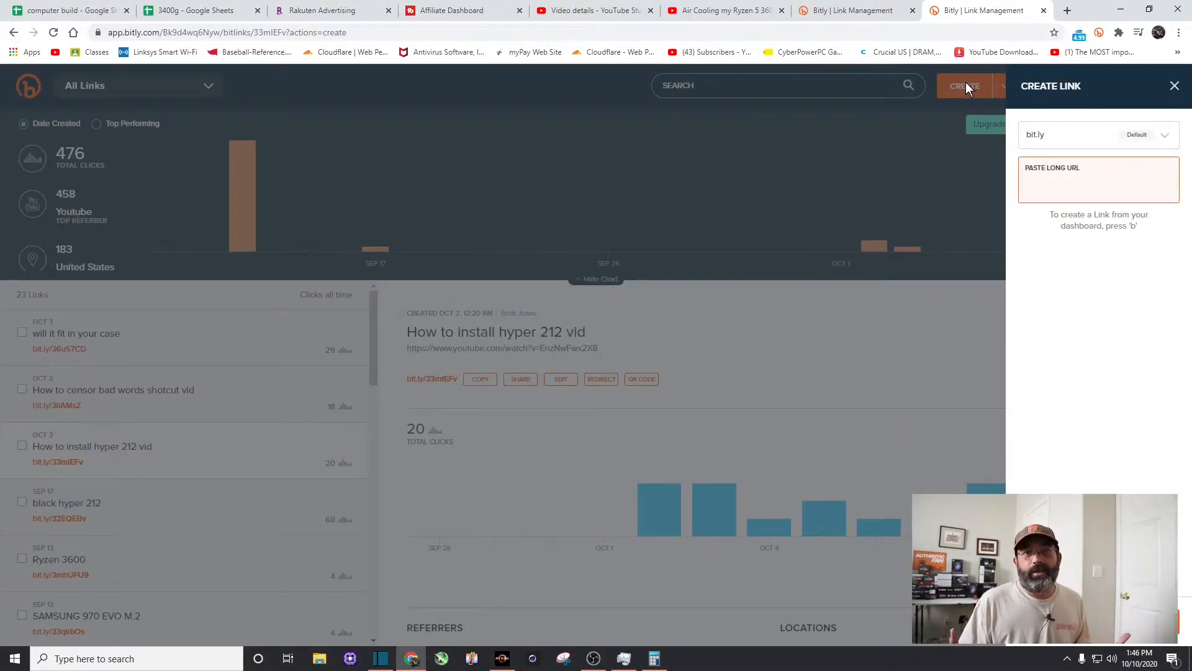
- Close the Create Link panel to reveal the How to install hyper 212 vid link with 20 clicks
click(1098, 183)
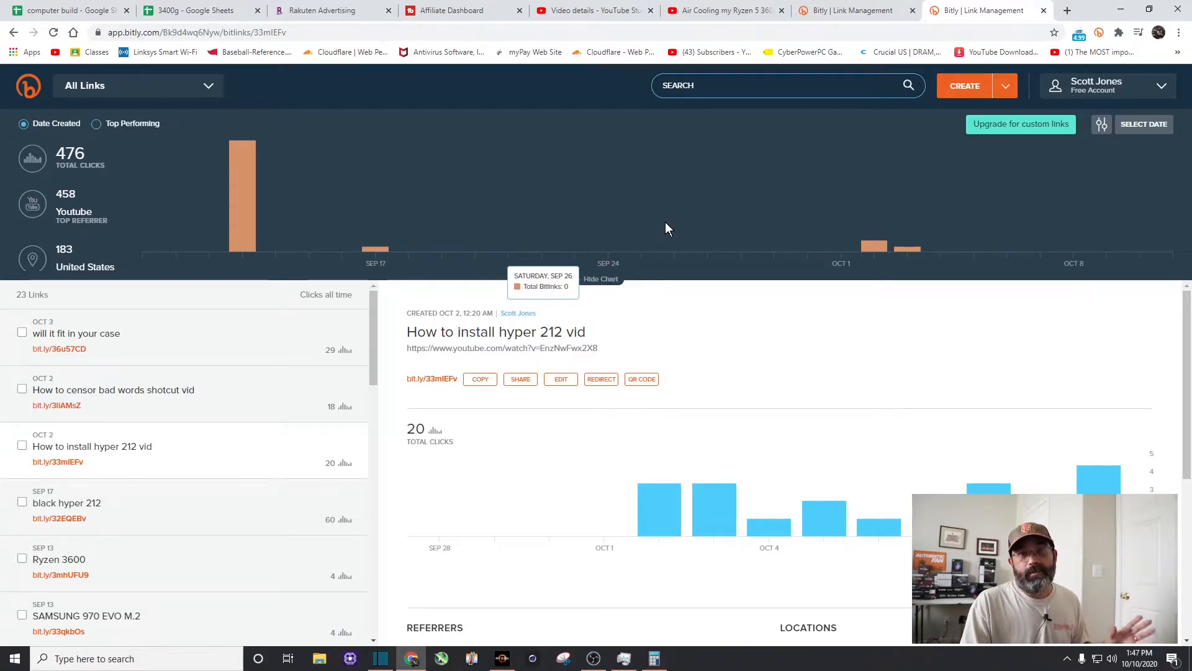
mouse_move(680, 220)
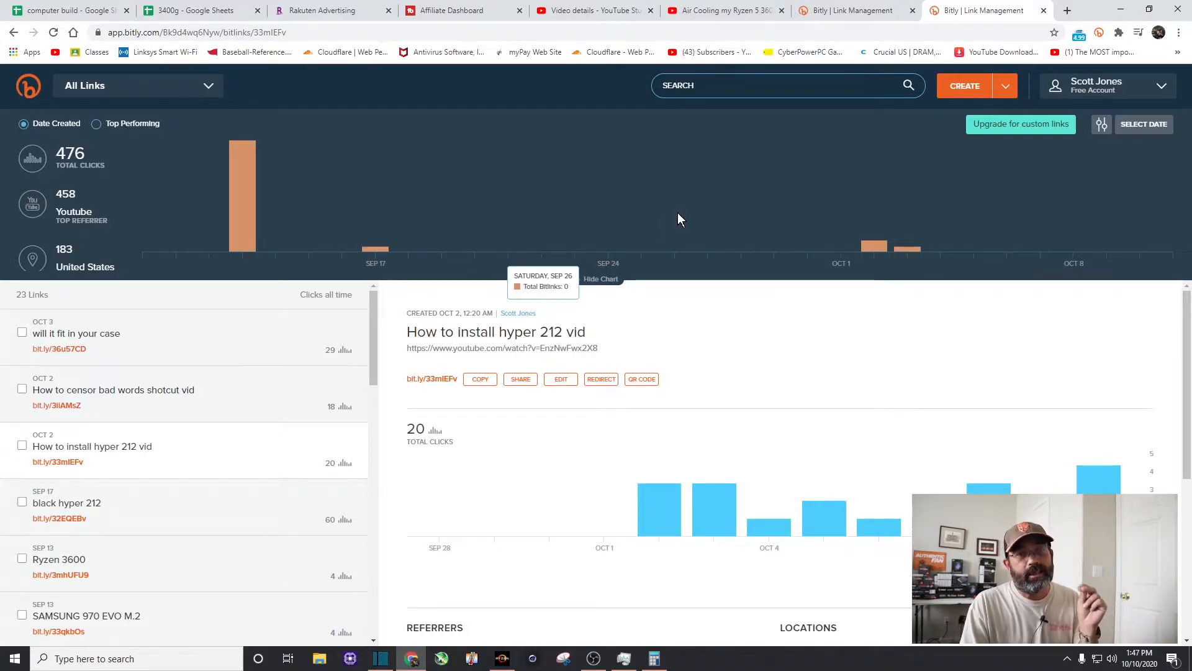
mouse_move(683, 211)
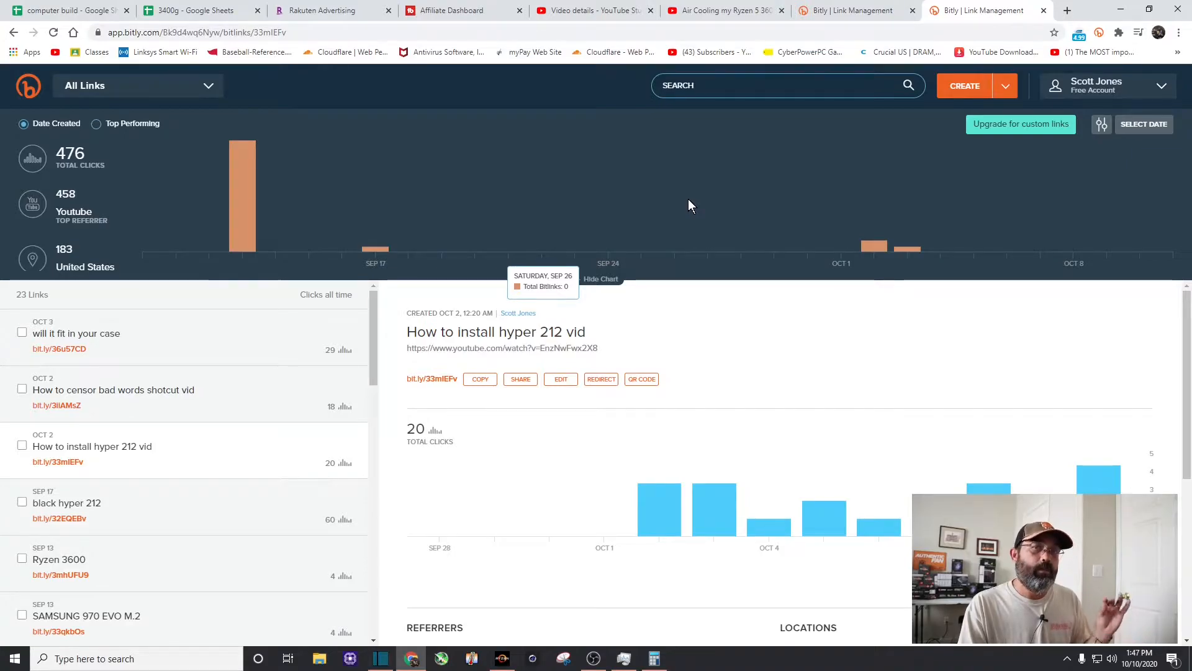
- Return to the cooler video's page and scroll to the description's hyper 212 tutorial link
click(723, 10)
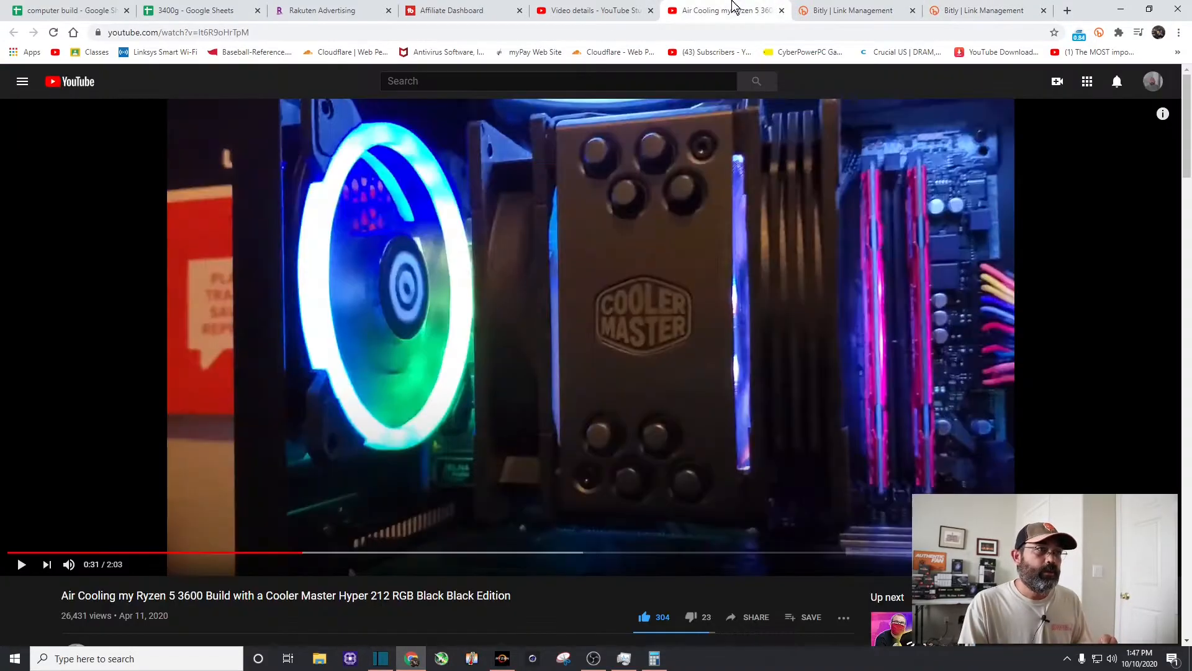
scroll(down, 3)
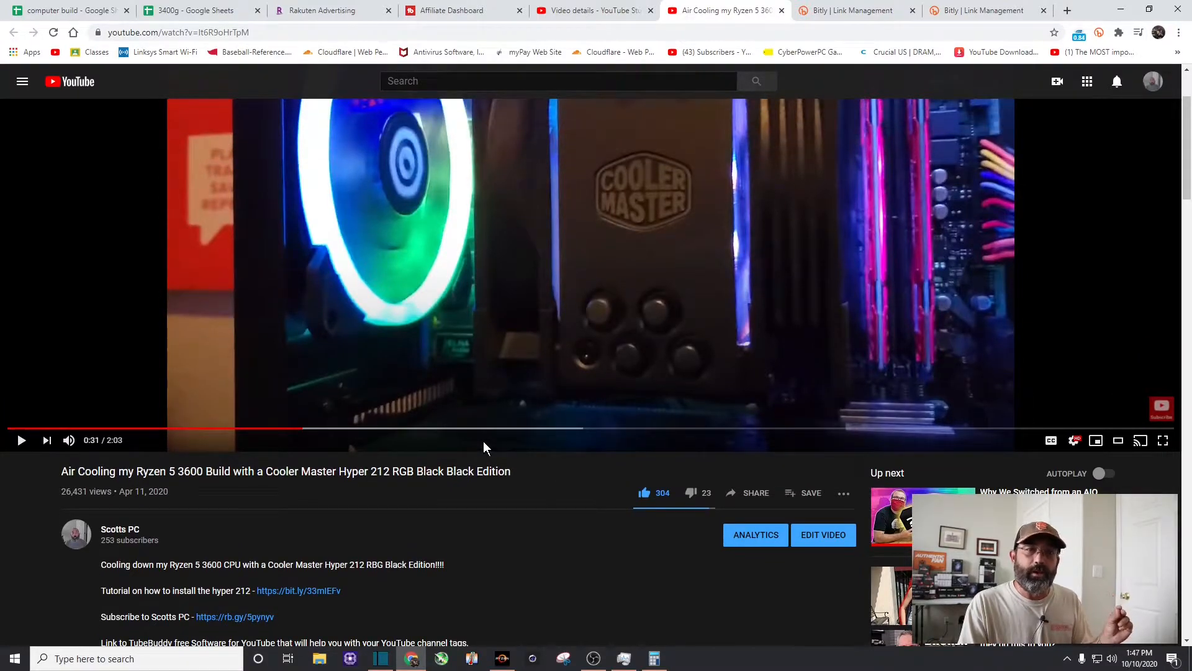
scroll(down, 3)
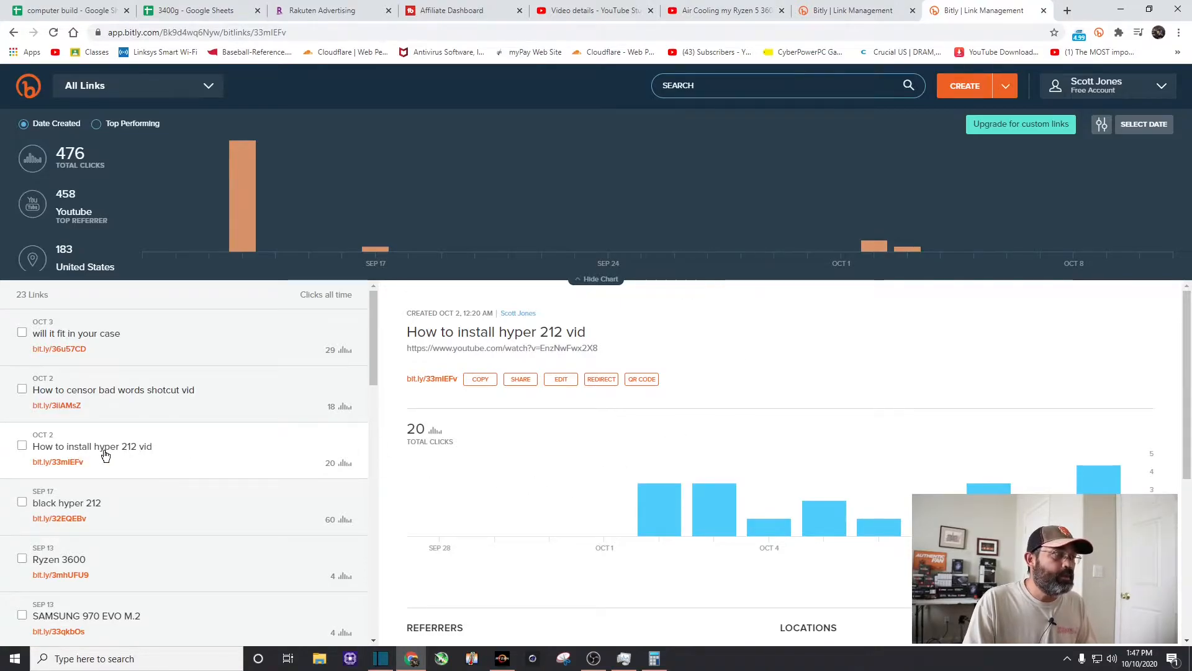
mouse_move(194, 464)
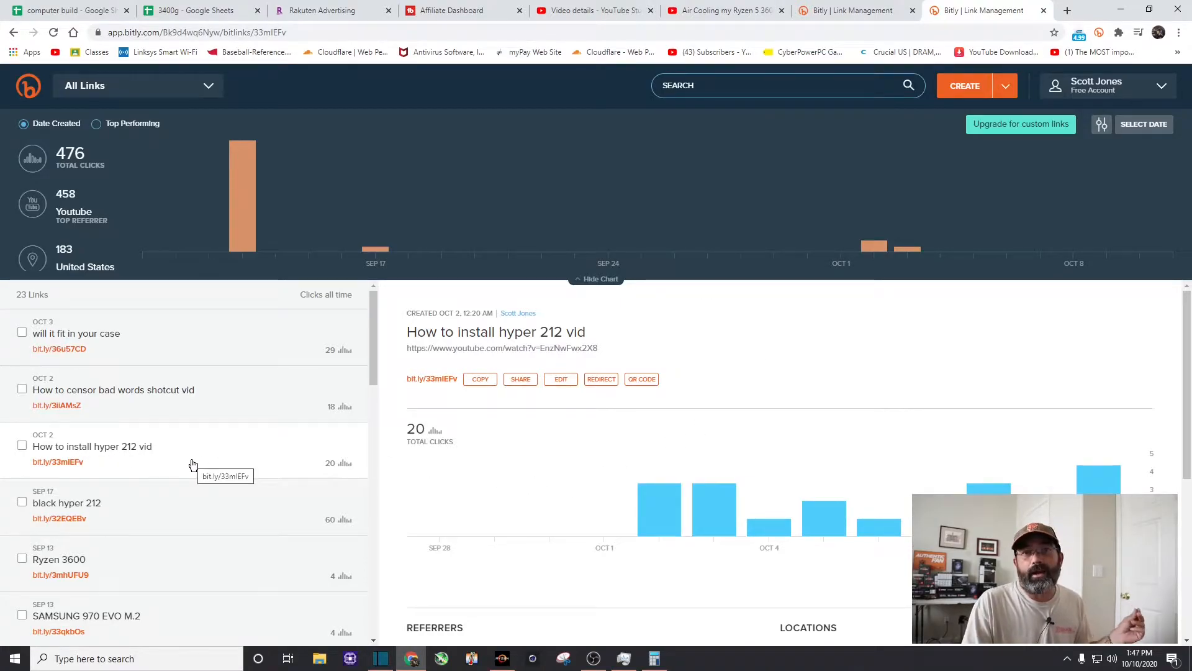
mouse_move(211, 465)
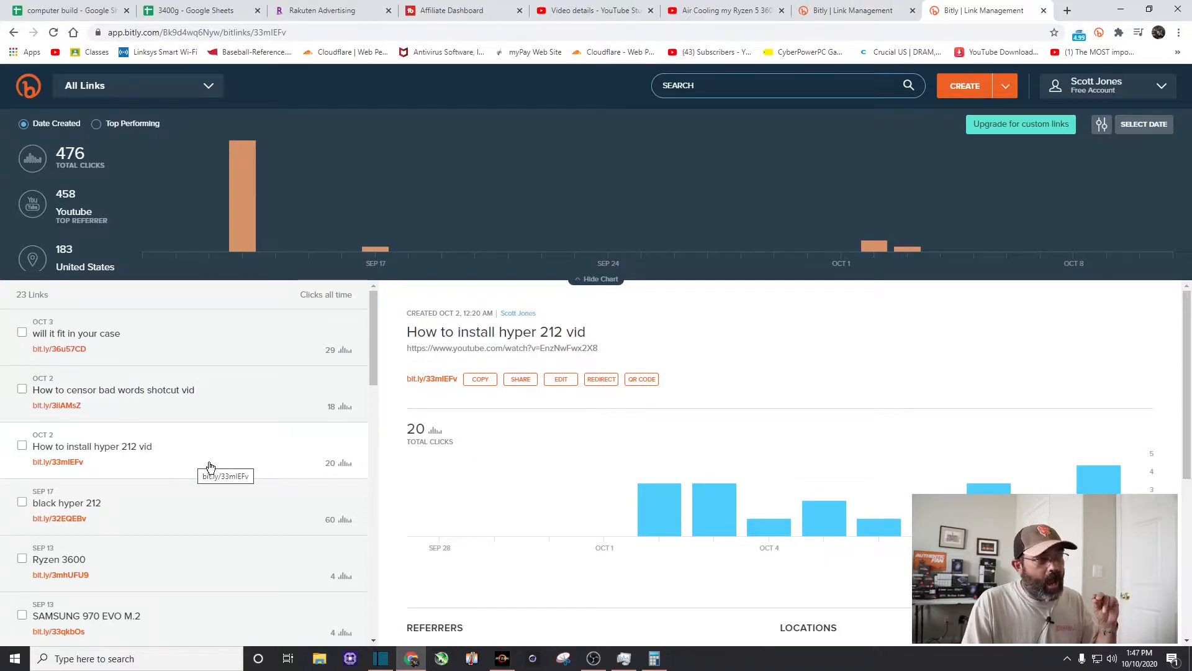
mouse_move(47, 439)
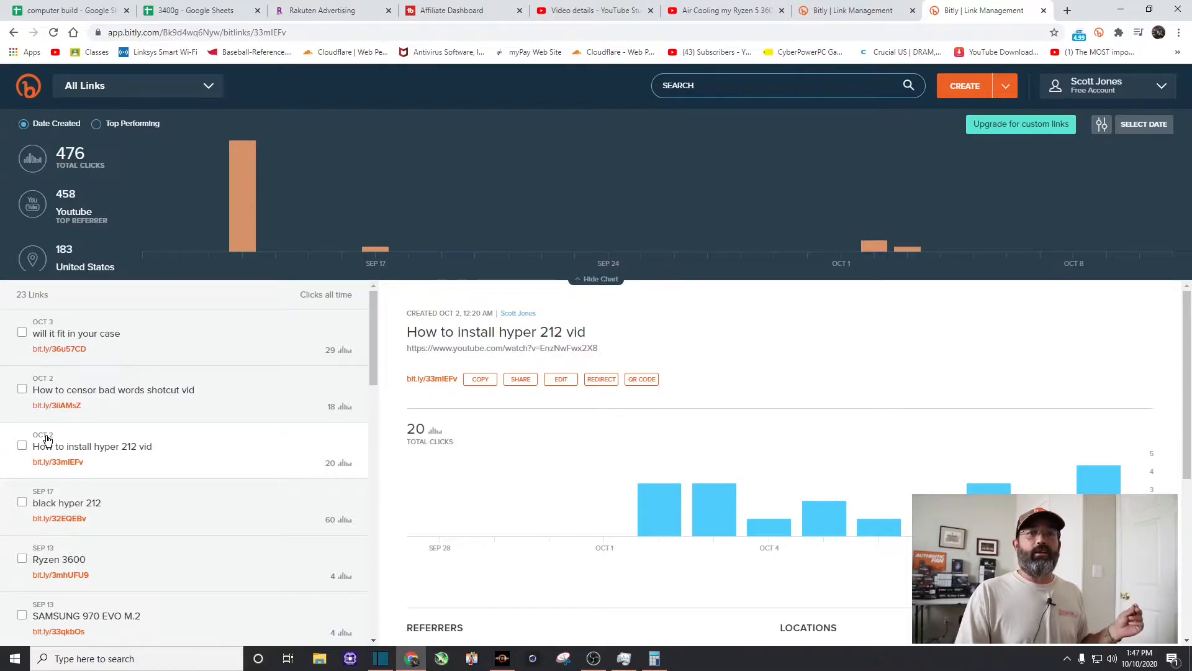
mouse_move(175, 466)
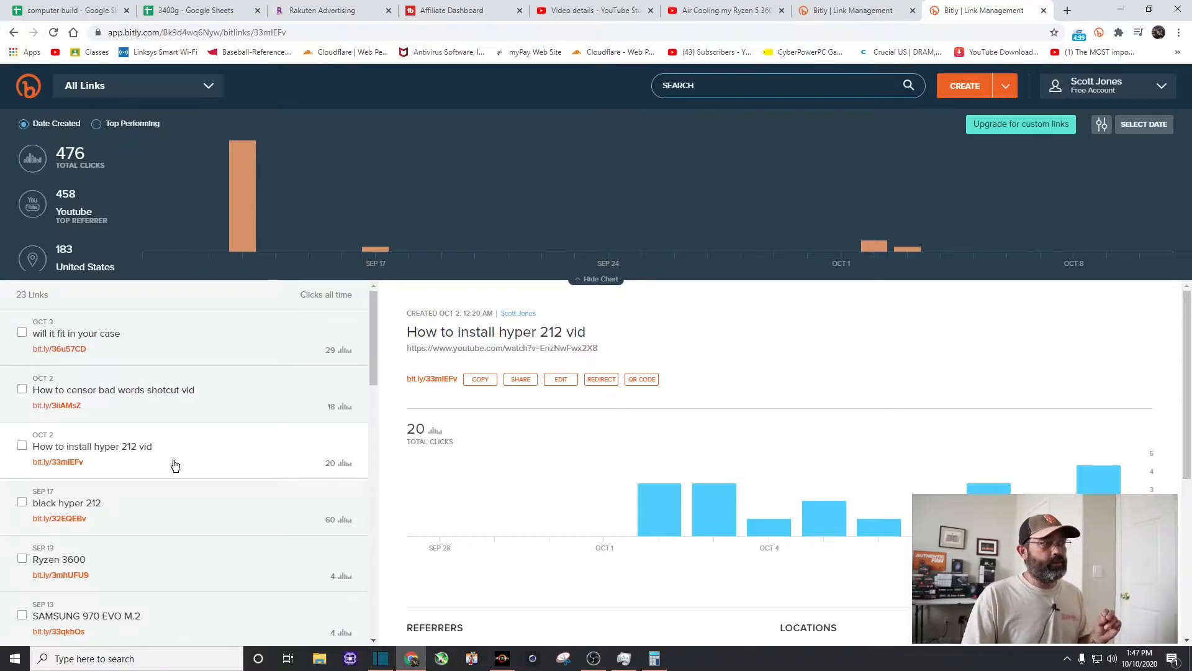
mouse_move(352, 469)
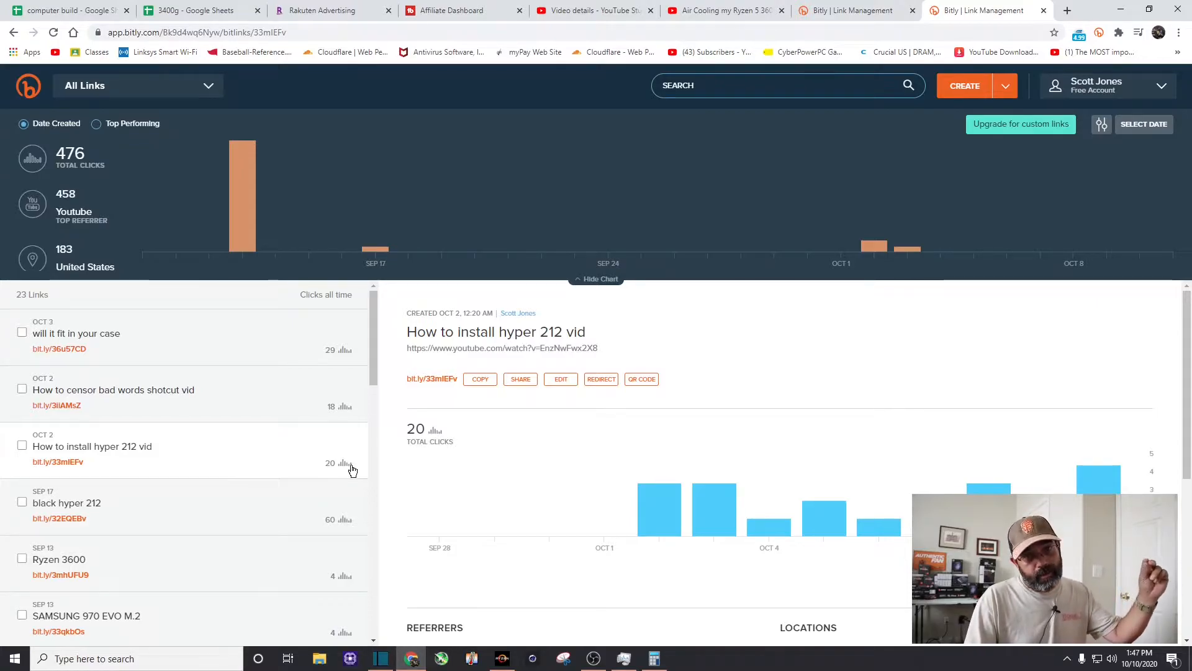
mouse_move(358, 472)
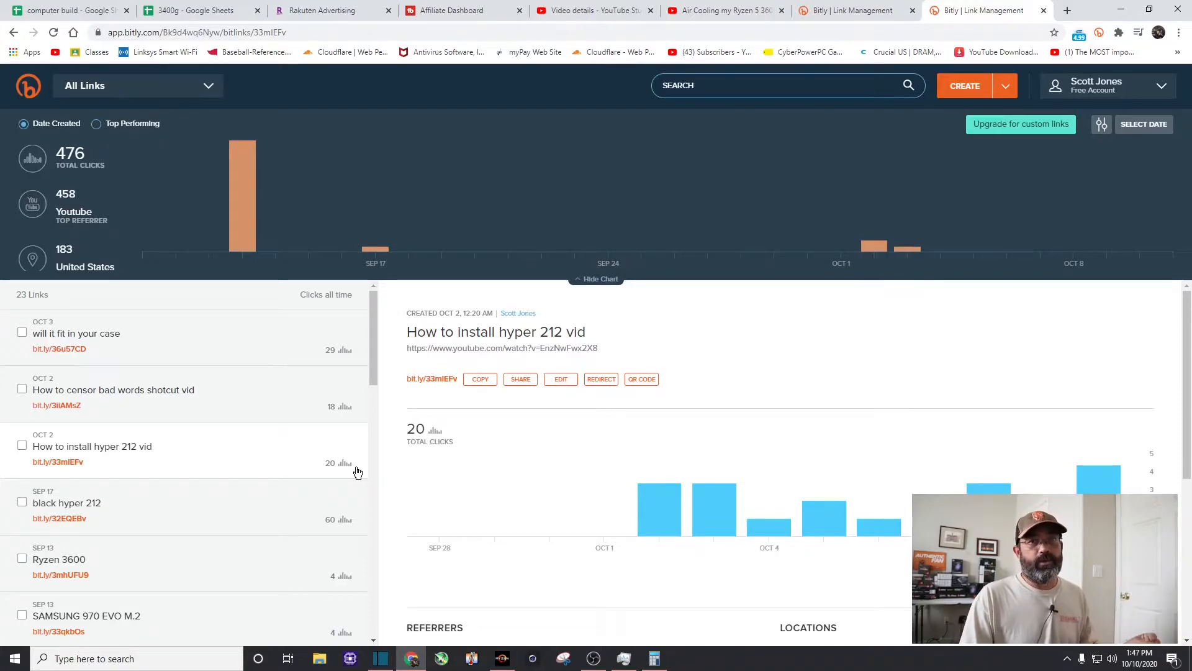
mouse_move(389, 477)
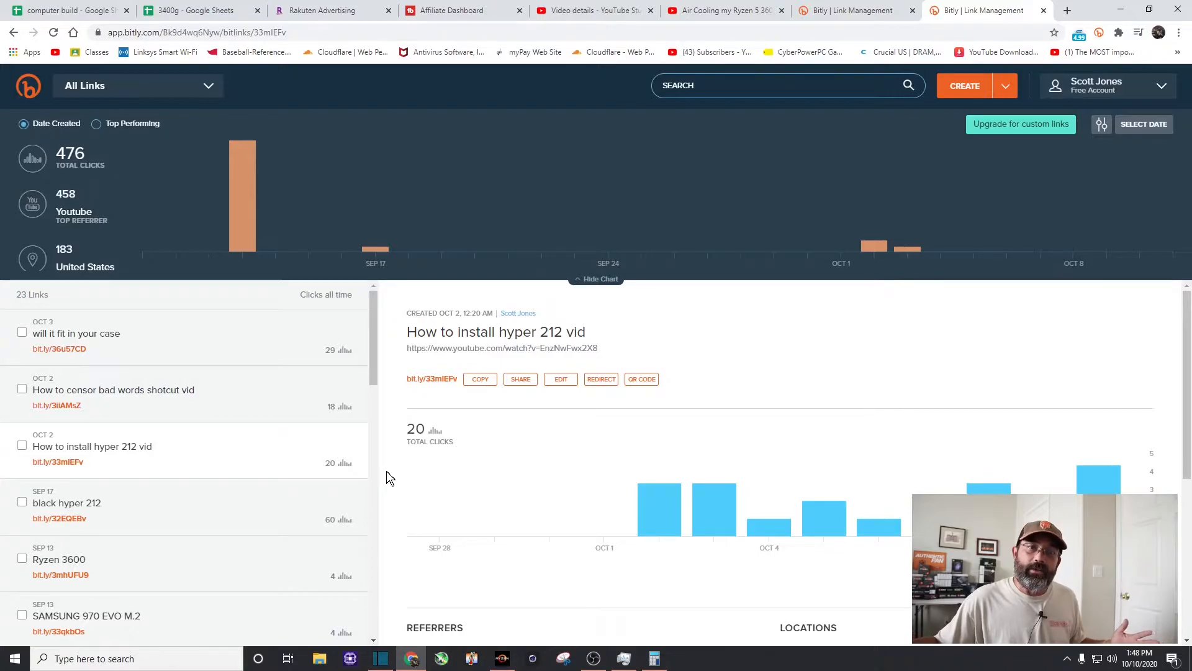
mouse_move(607, 396)
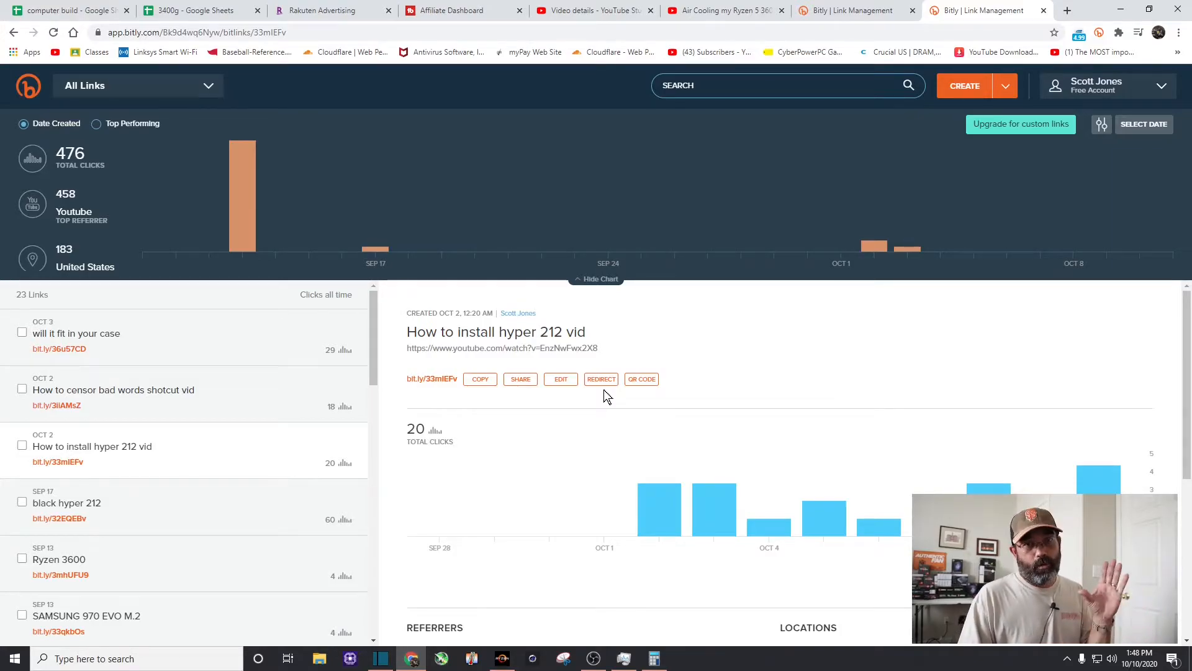
- Switch to the YouTube Studio video details editor for the Air Cooling video
click(723, 9)
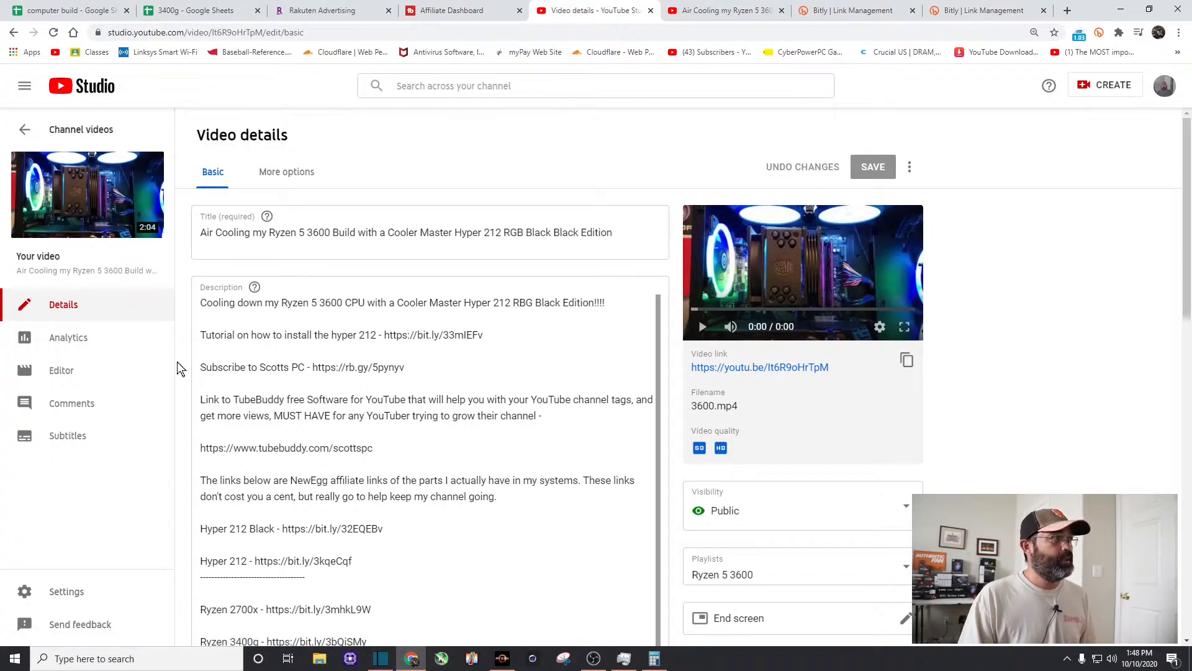
- Show the Ryzen 5 3600 video's analytics narrowed to the last 7 days, 877 views
click(25, 130)
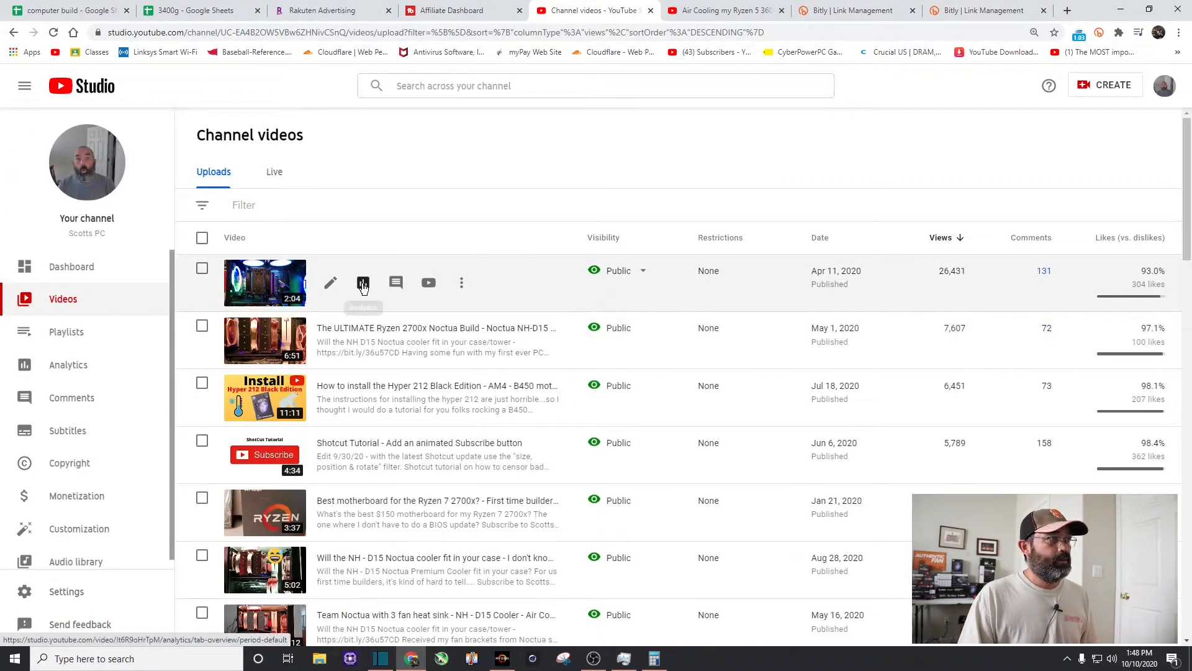
click(362, 283)
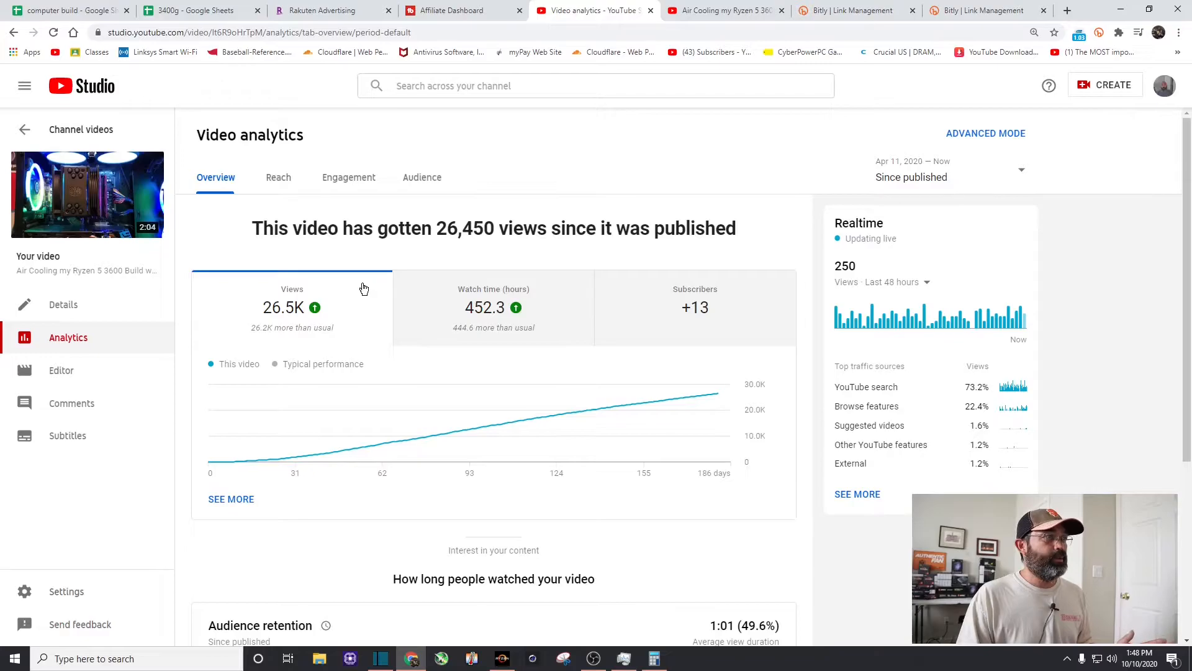
mouse_move(1006, 178)
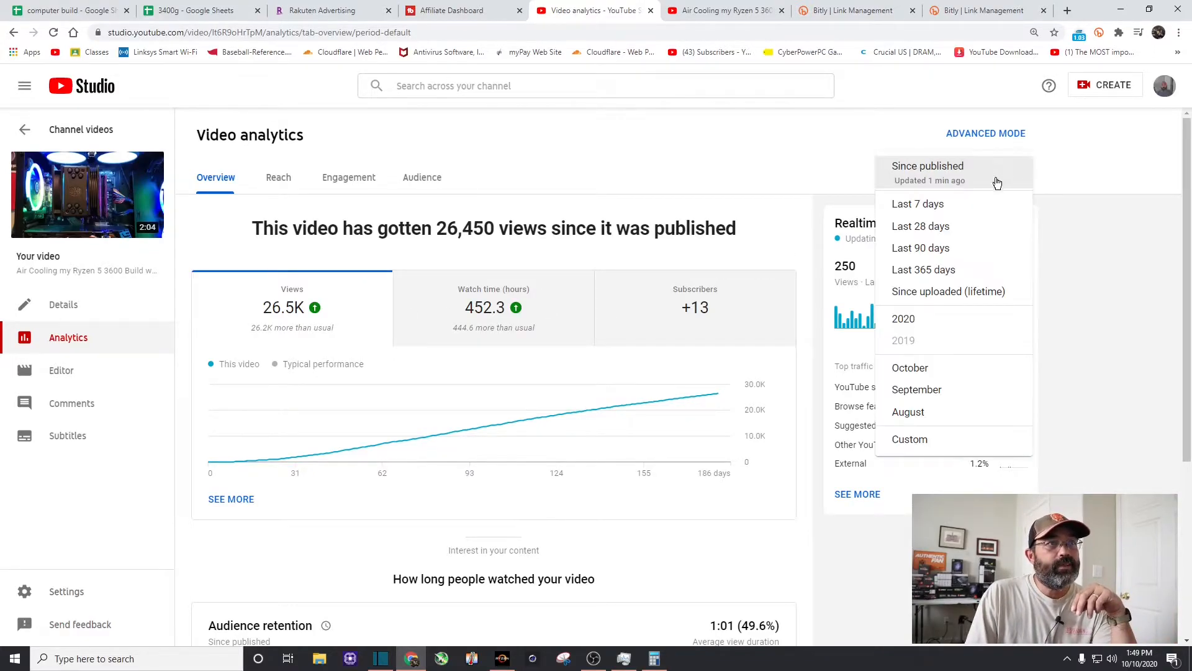
click(918, 203)
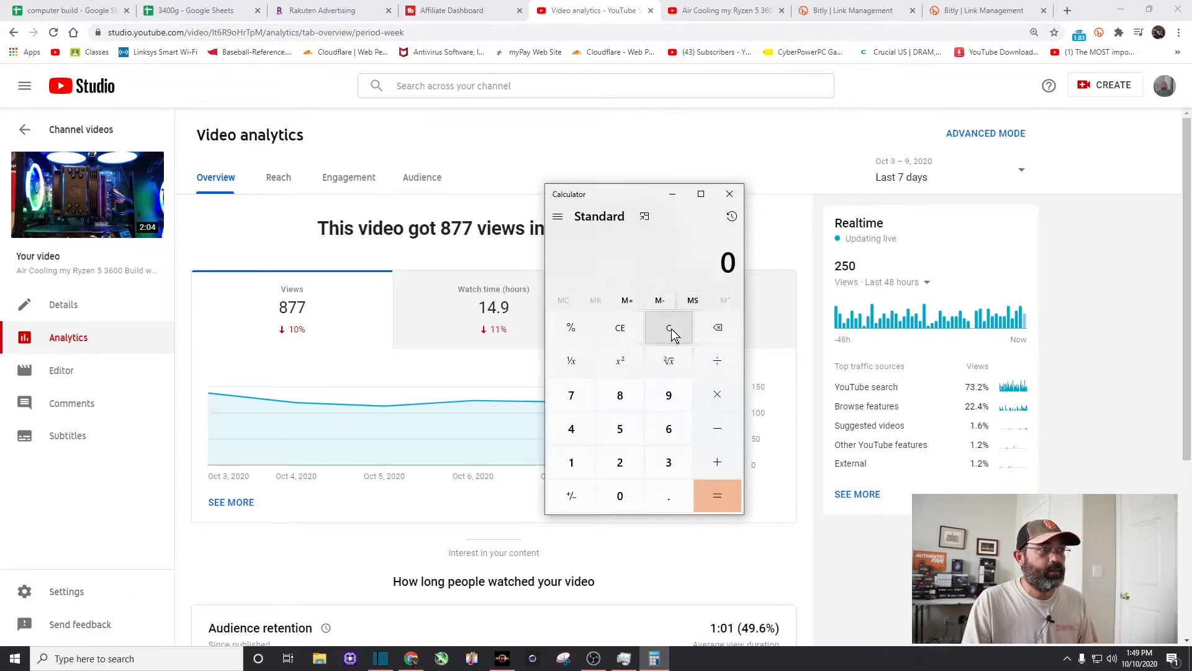
- Compute 20 ÷ 877 ≈ 0.0228 in Calculator, then return to Bitly's link stats
click(620, 463)
text(8)
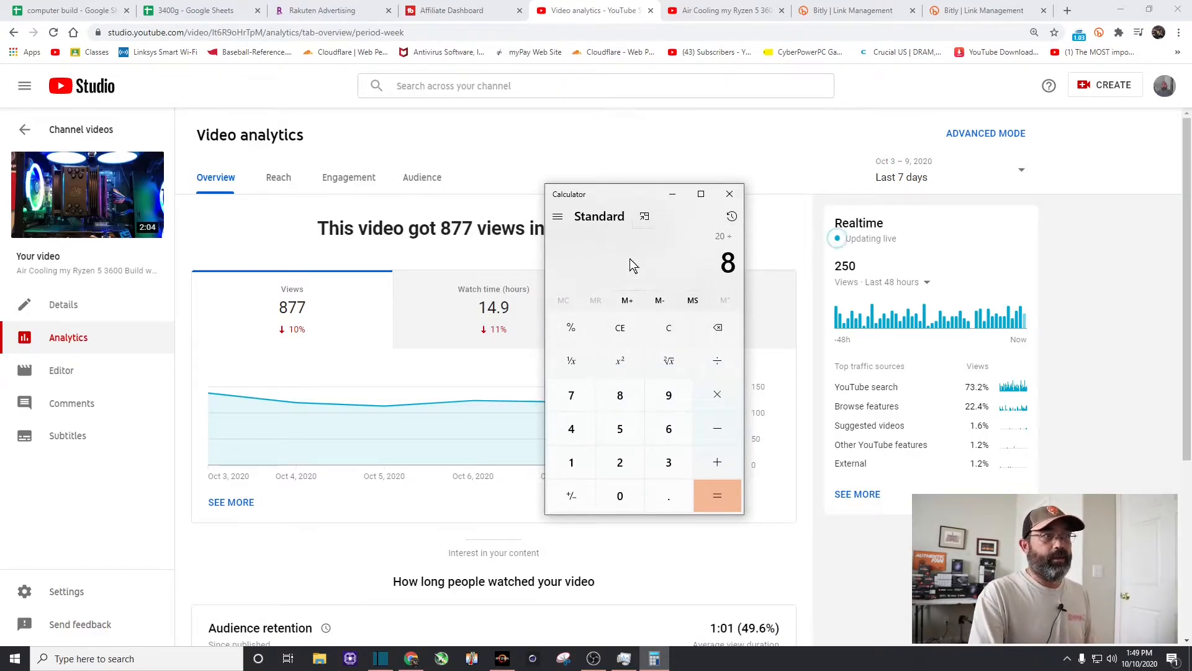
click(717, 495)
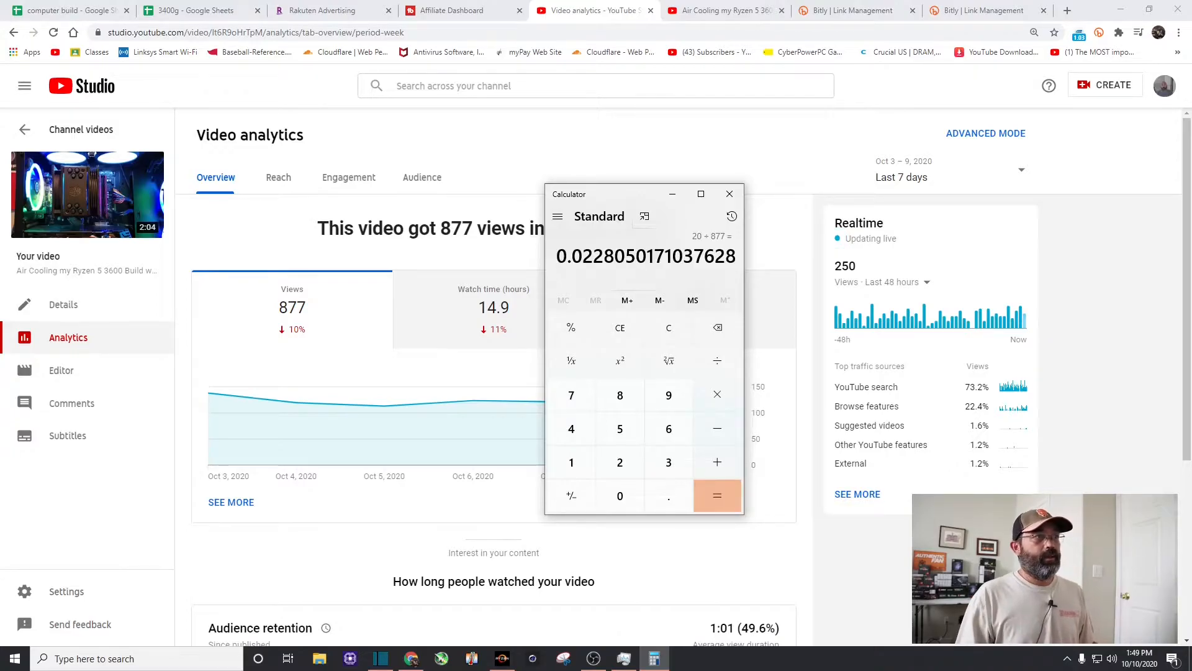
mouse_move(598, 276)
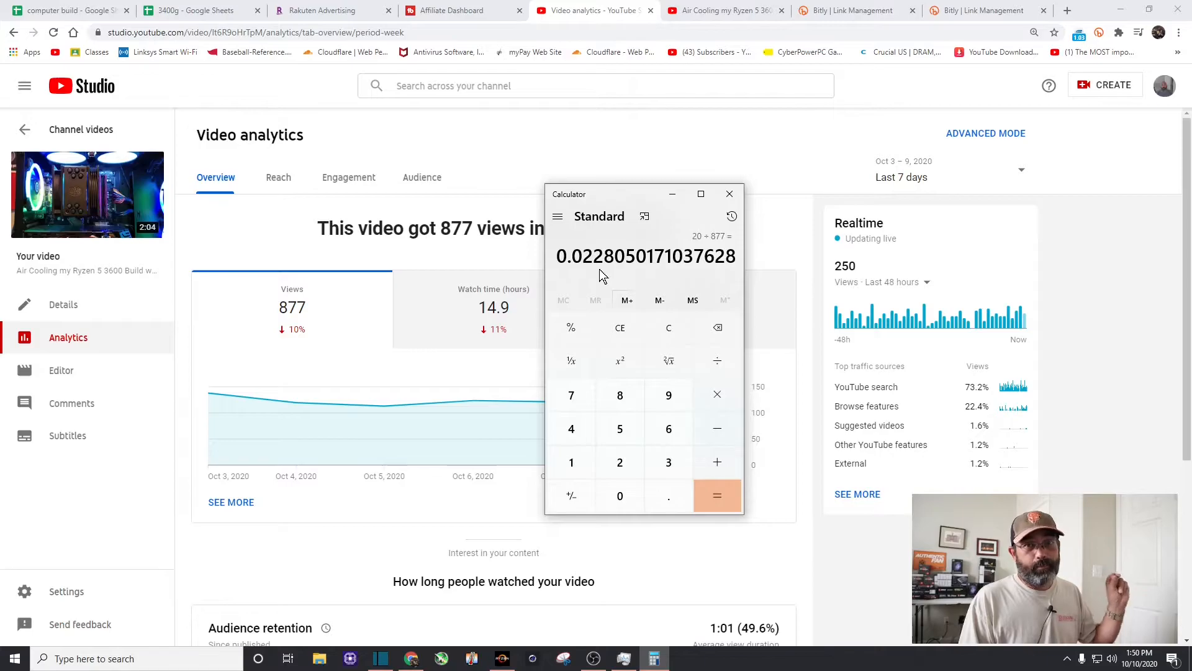
click(985, 10)
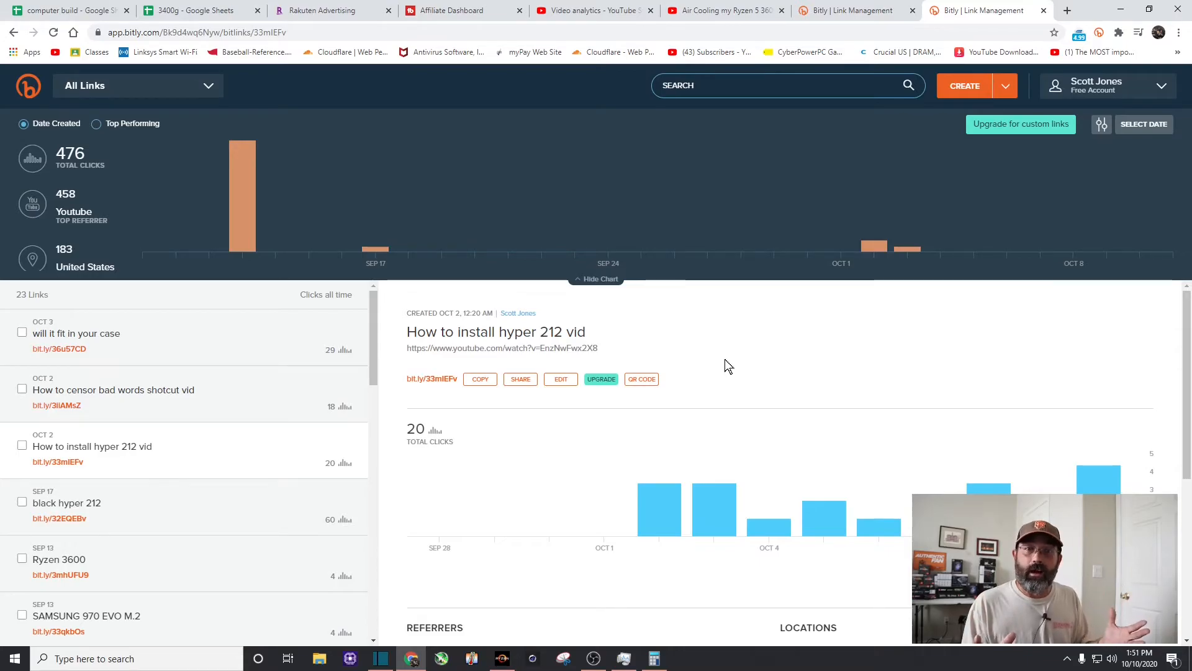
mouse_move(332, 338)
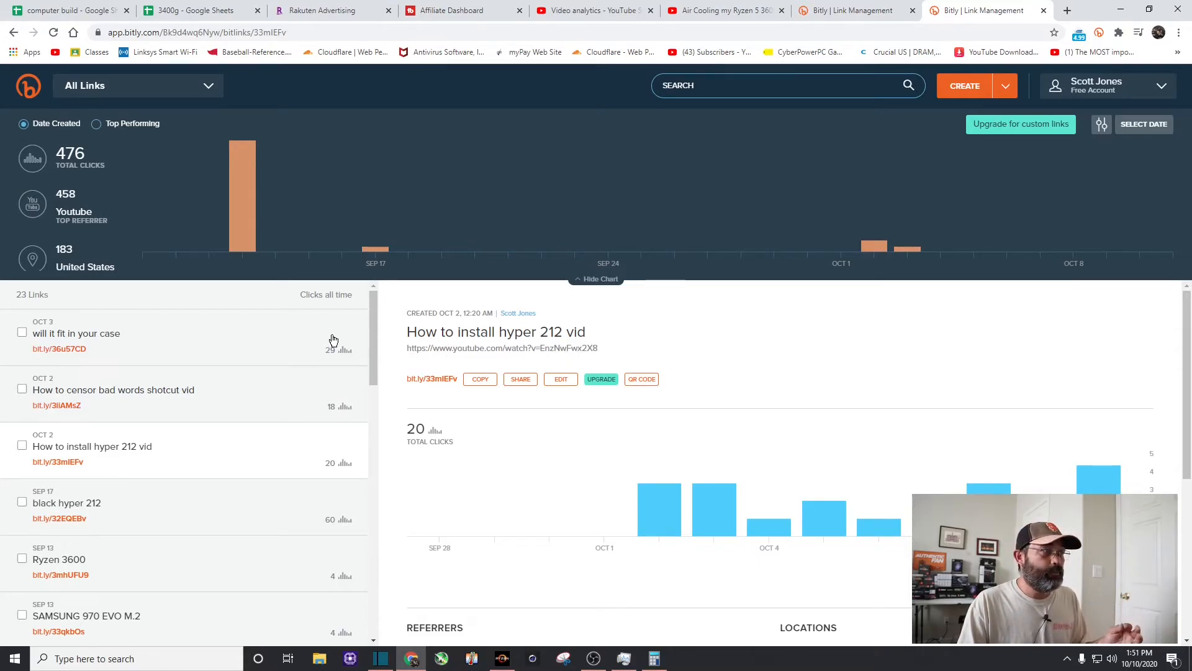
mouse_move(313, 395)
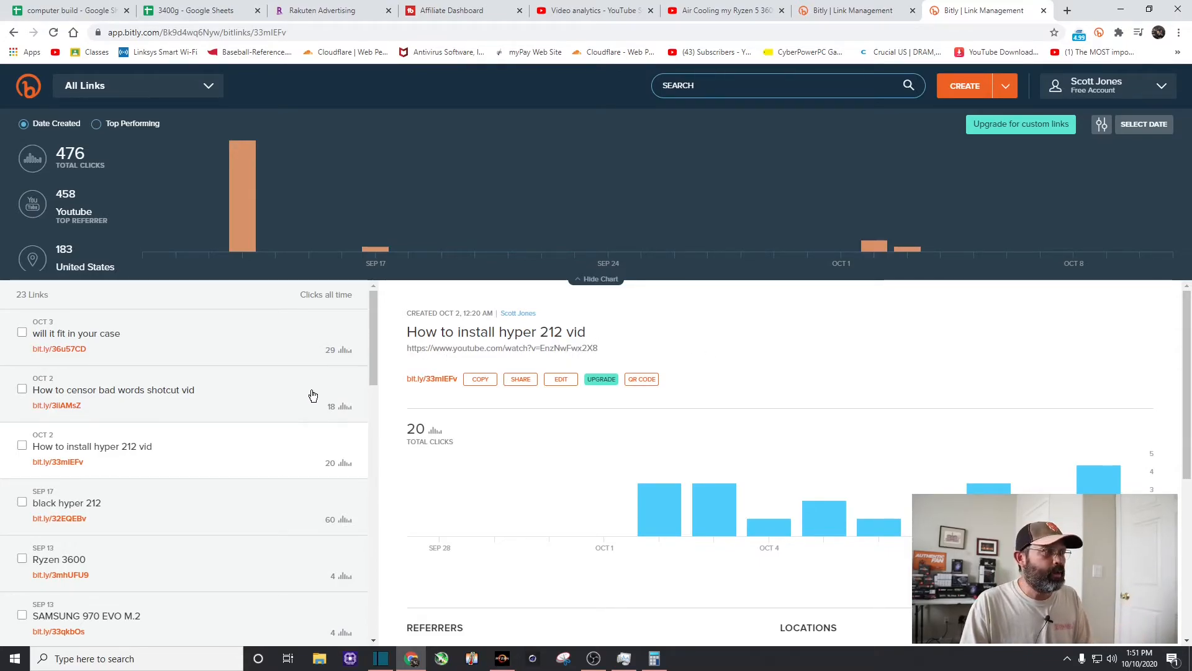
mouse_move(331, 359)
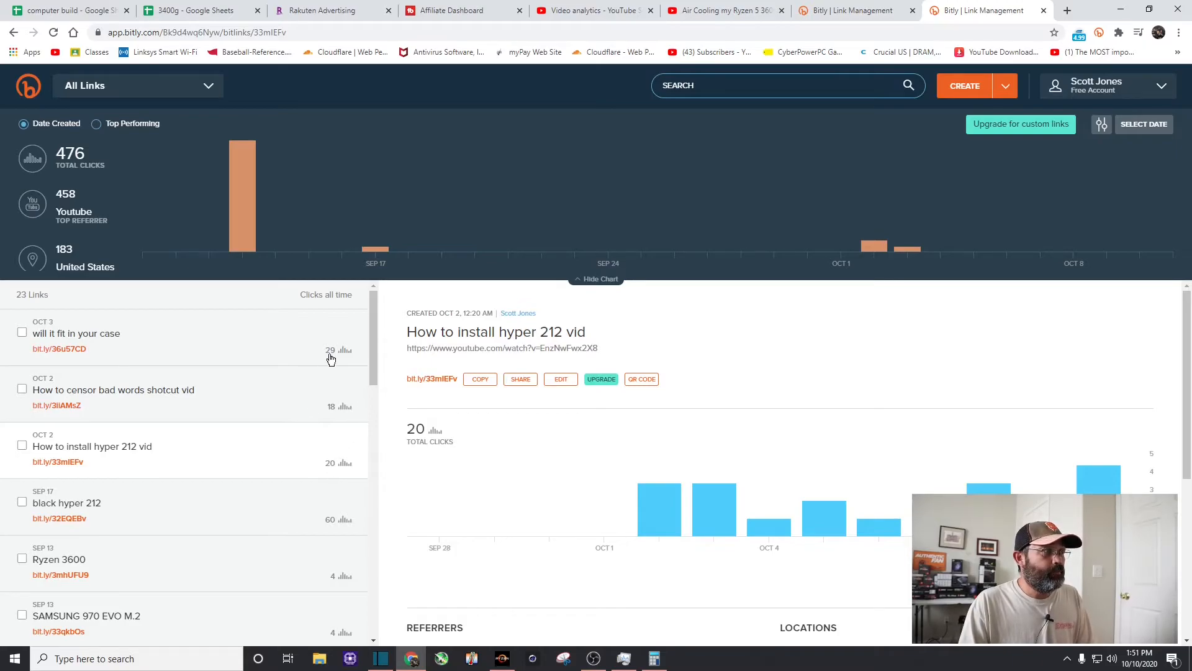
mouse_move(338, 470)
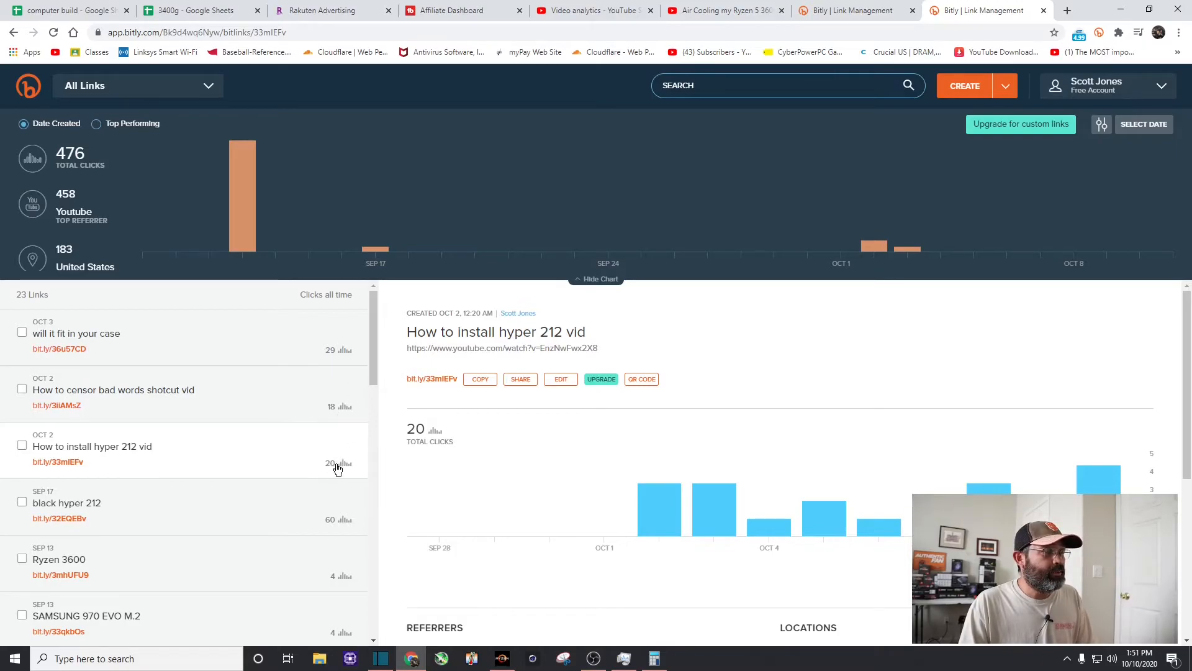
mouse_move(336, 412)
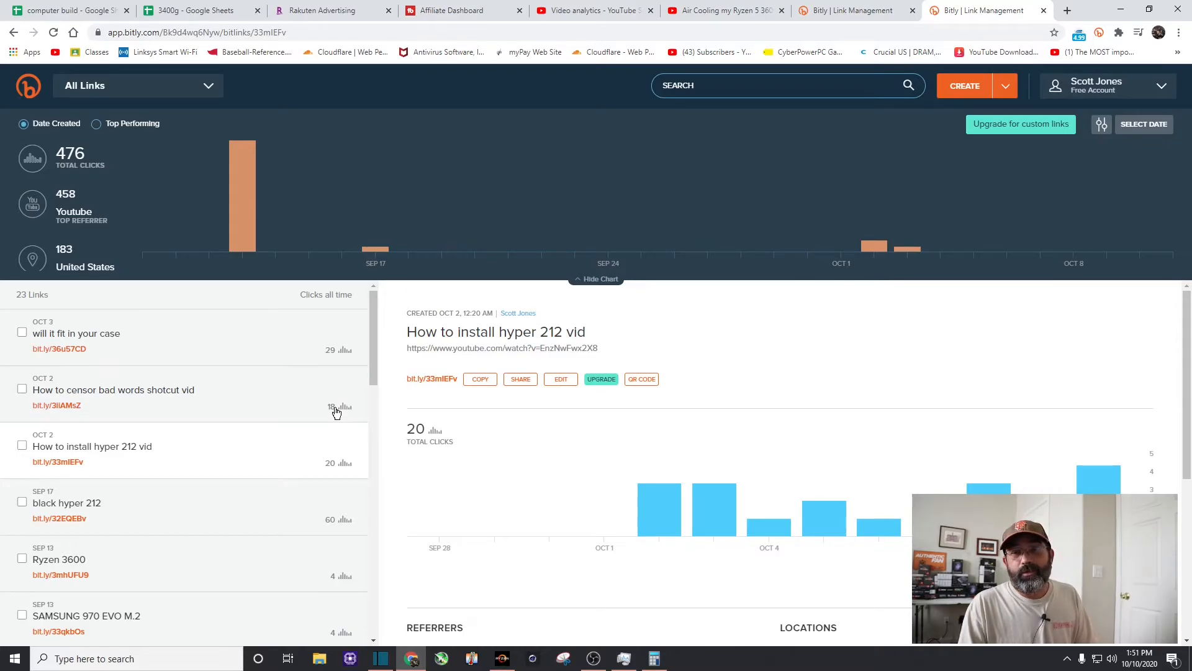
mouse_move(339, 362)
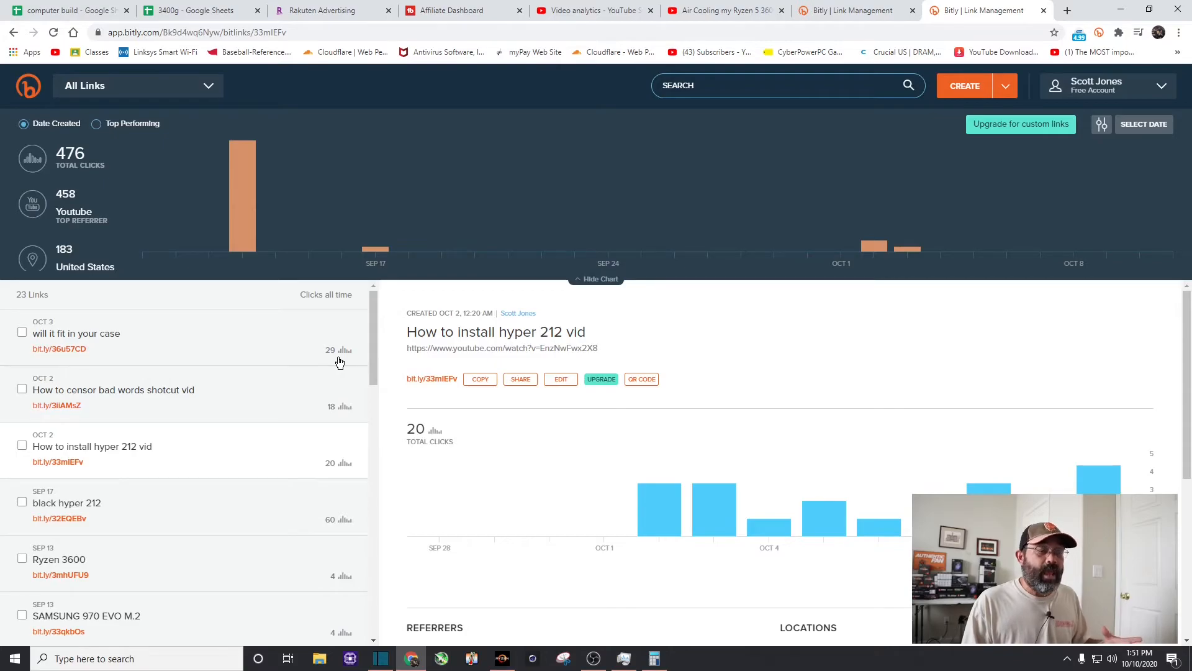
mouse_move(593, 659)
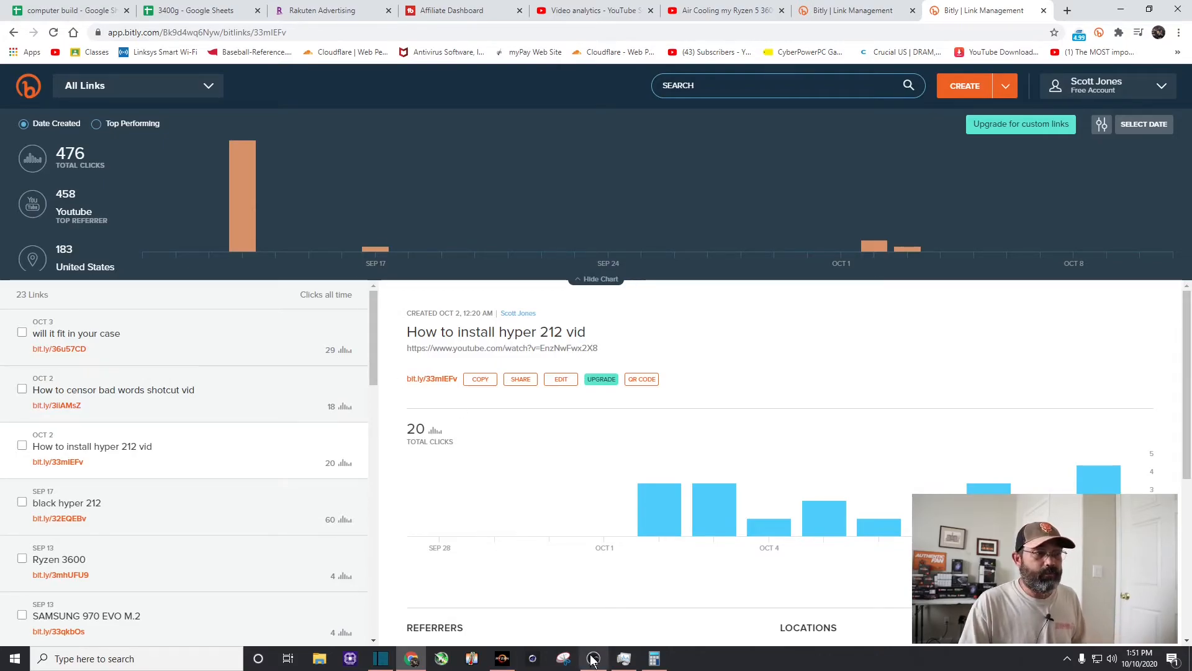
- Compute 67 ÷ 1660 ≈ 0.0404 in Calculator for the three links combined
click(652, 658)
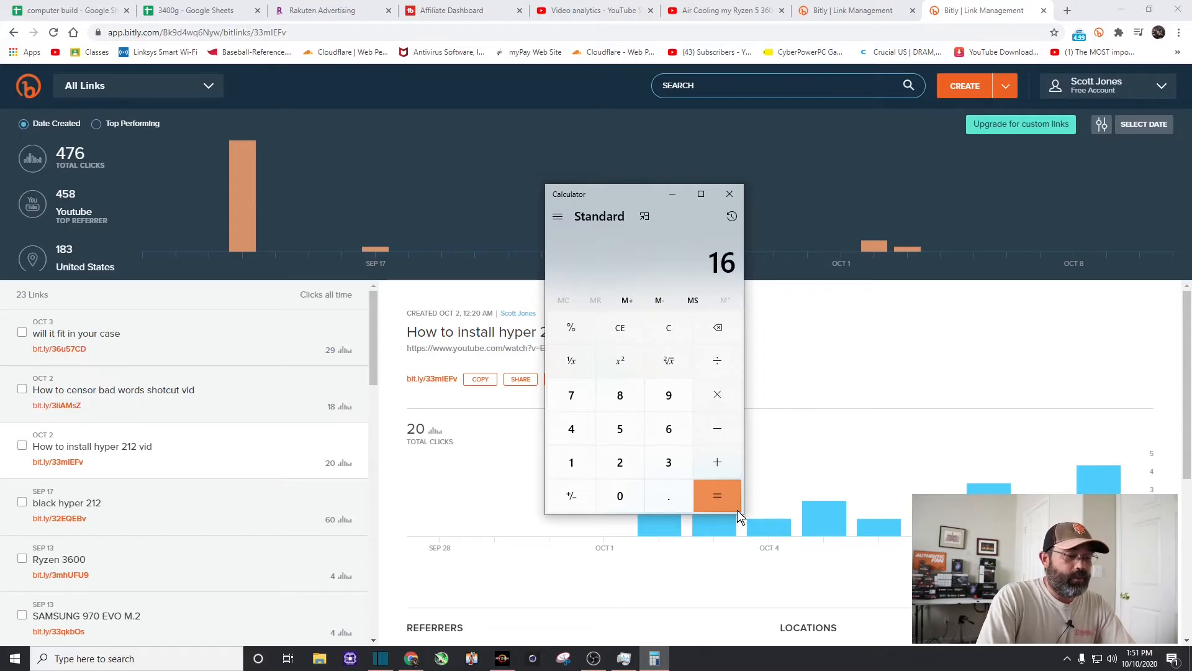
click(619, 495)
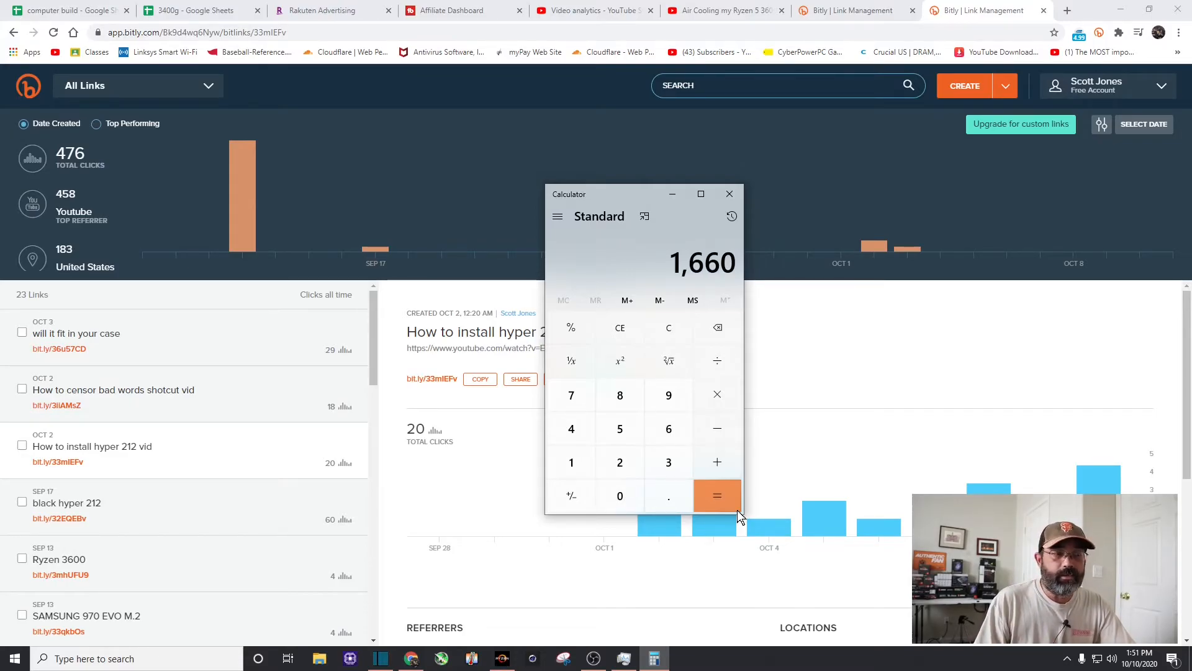
click(668, 327)
text(16)
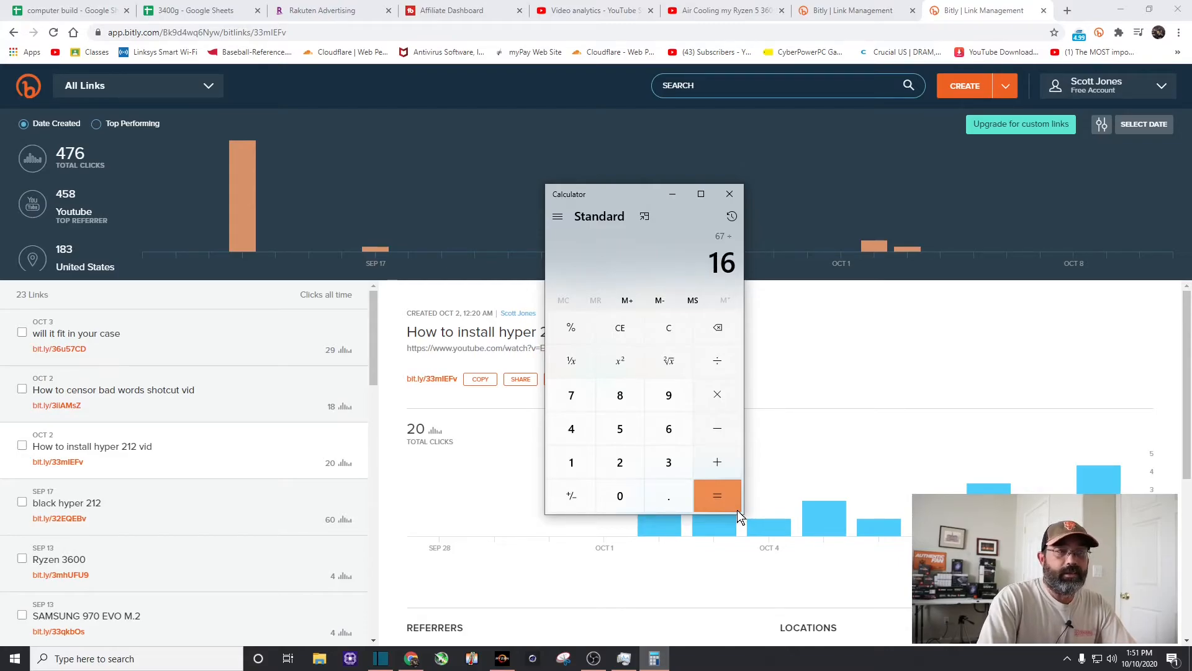
click(716, 495)
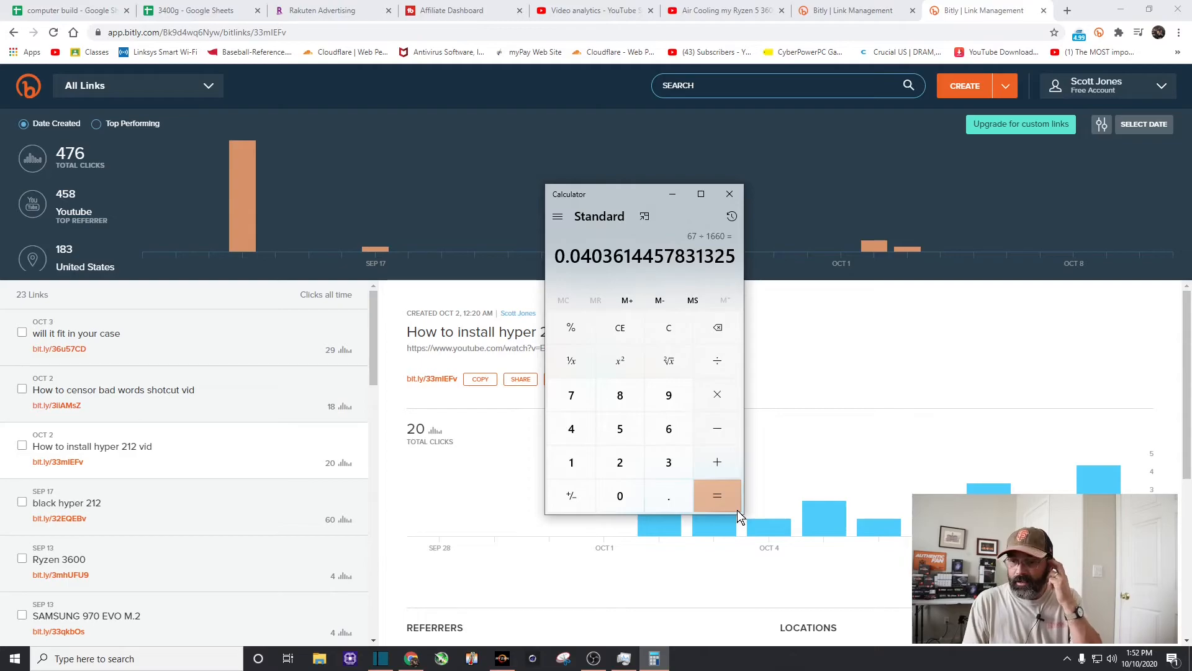
mouse_move(388, 454)
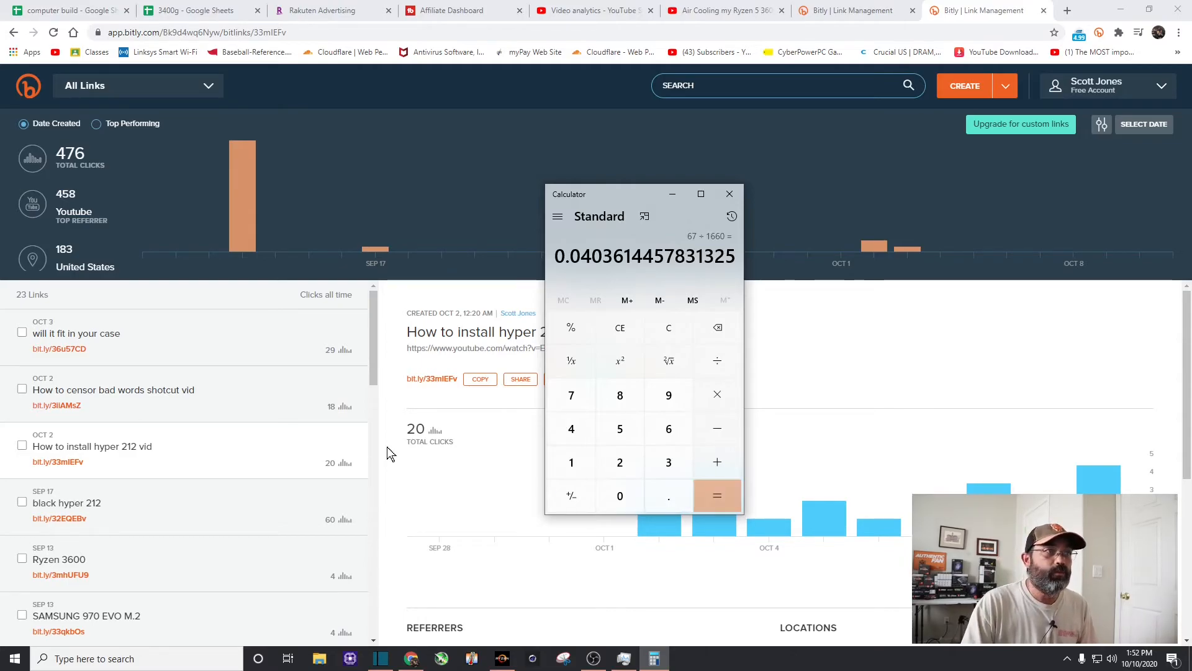
mouse_move(717, 360)
text(52)
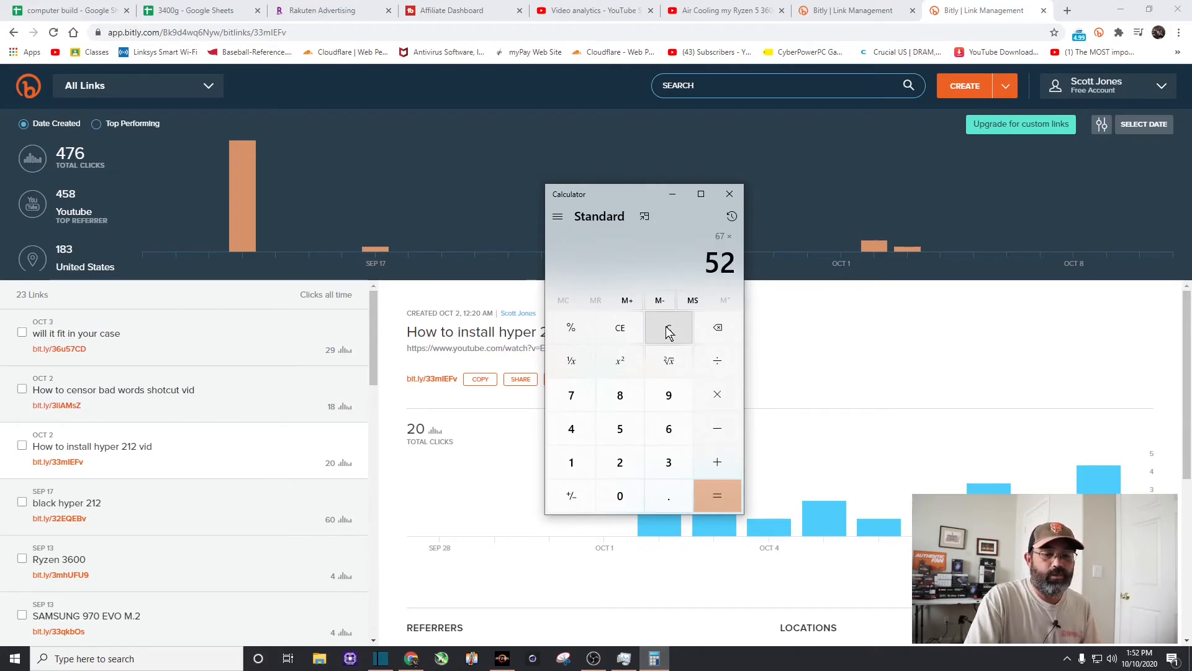
- Compute 67 × 52 = 3,484 as the yearly estimate
click(717, 496)
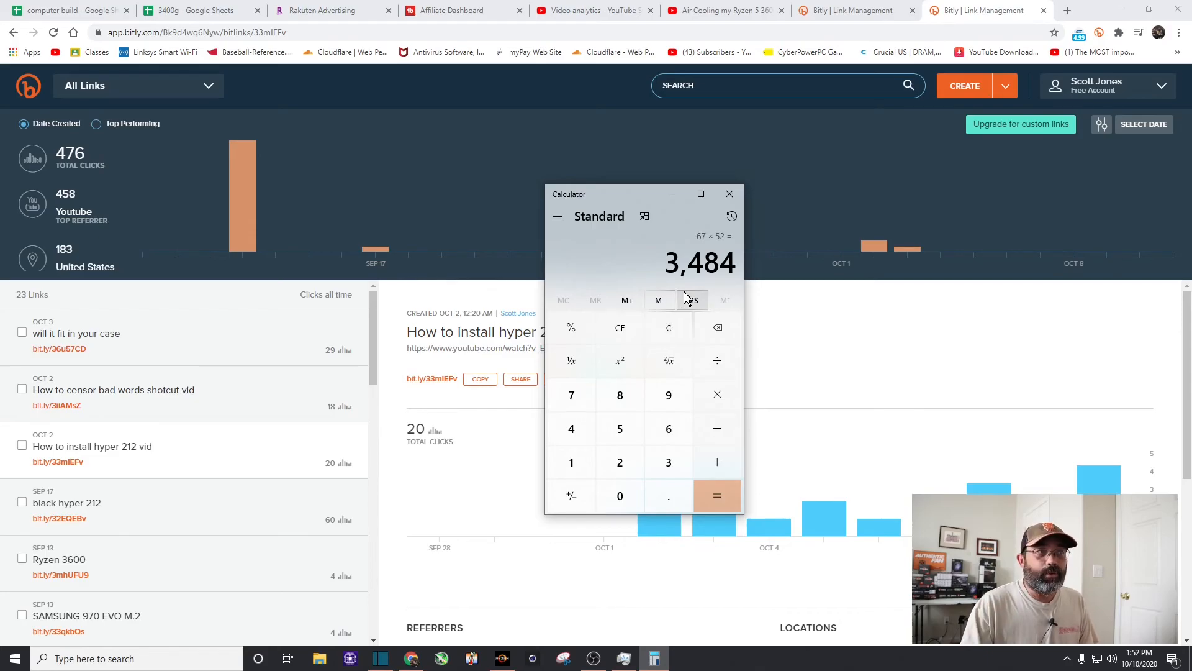
mouse_move(729, 193)
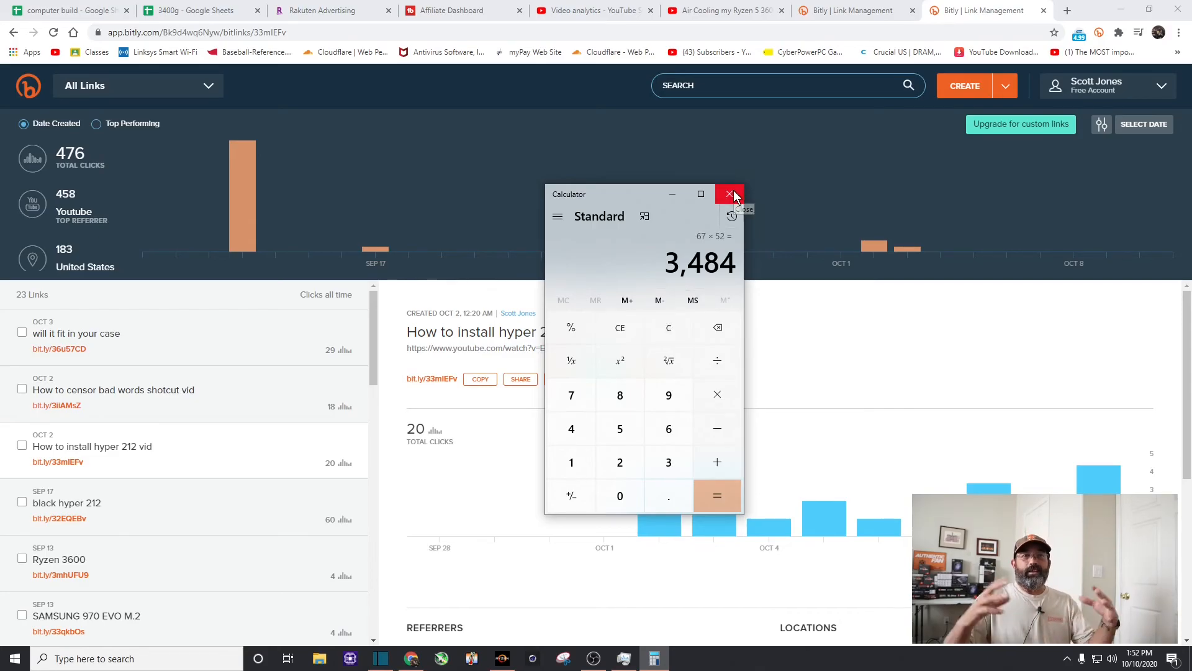